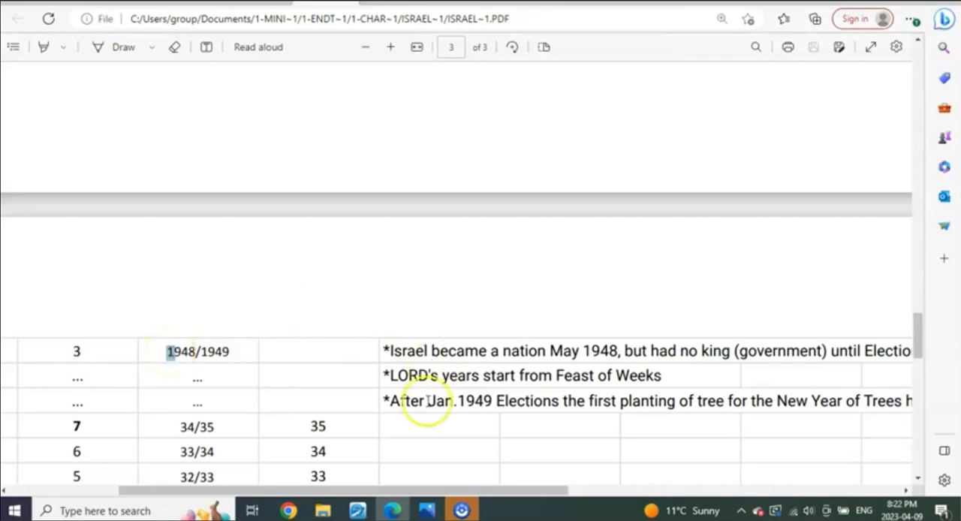
{"action": "mouse_move", "coordinate": [396, 378]}
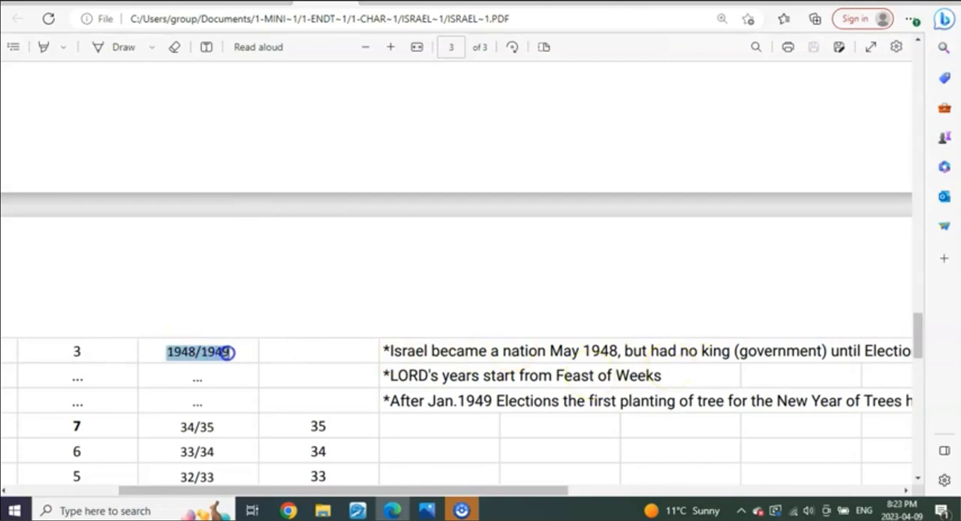
Step: Clear the 1948/1949 selection on page 3 and look further down the chart
{"action": "left_click", "coordinate": [292, 381]}
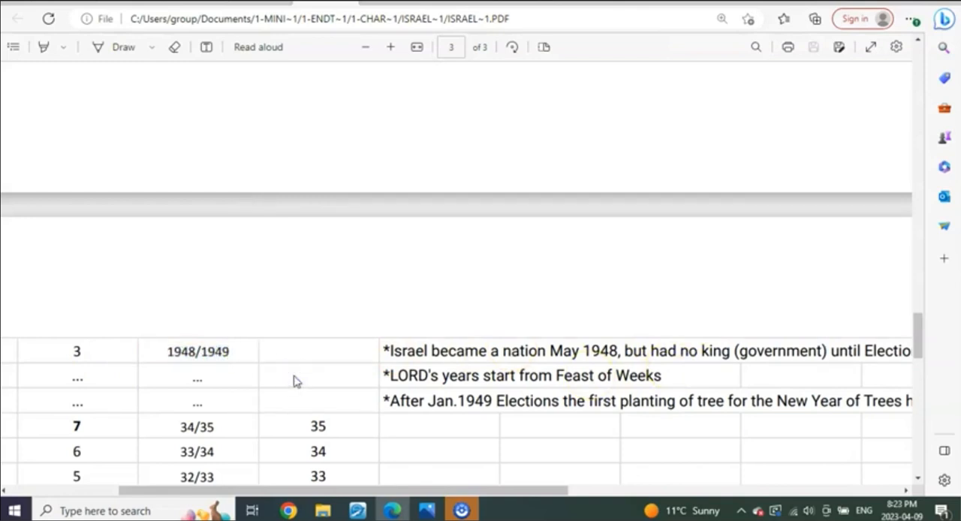
{"action": "mouse_move", "coordinate": [379, 288]}
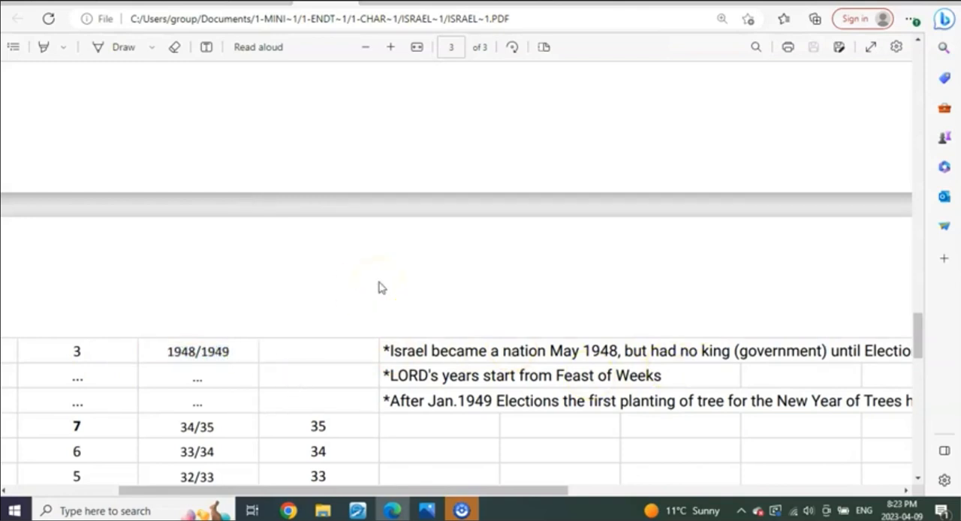
{"action": "scroll", "scroll_direction": "down", "scroll_amount": 3}
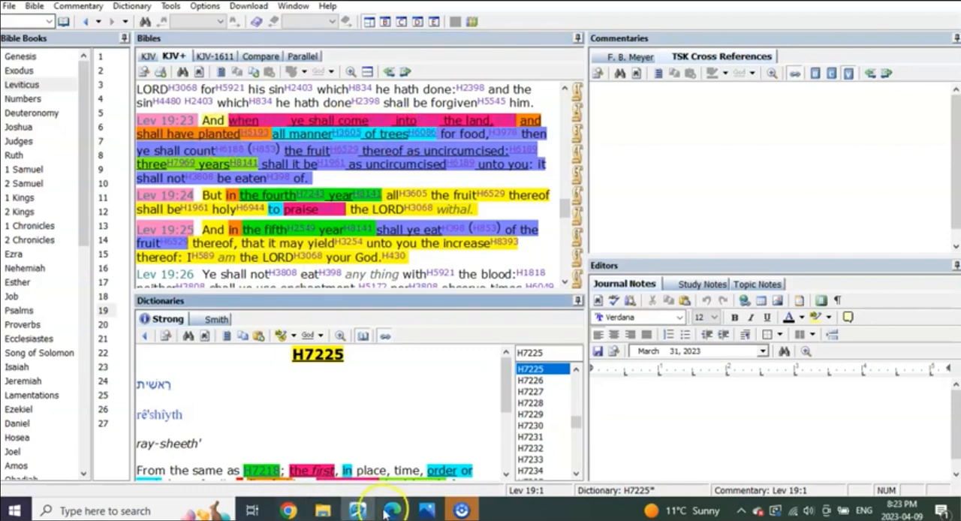
Step: Bring the sabbath-count chart back and select the 1948/1949 year entry
{"action": "left_click", "coordinate": [391, 510]}
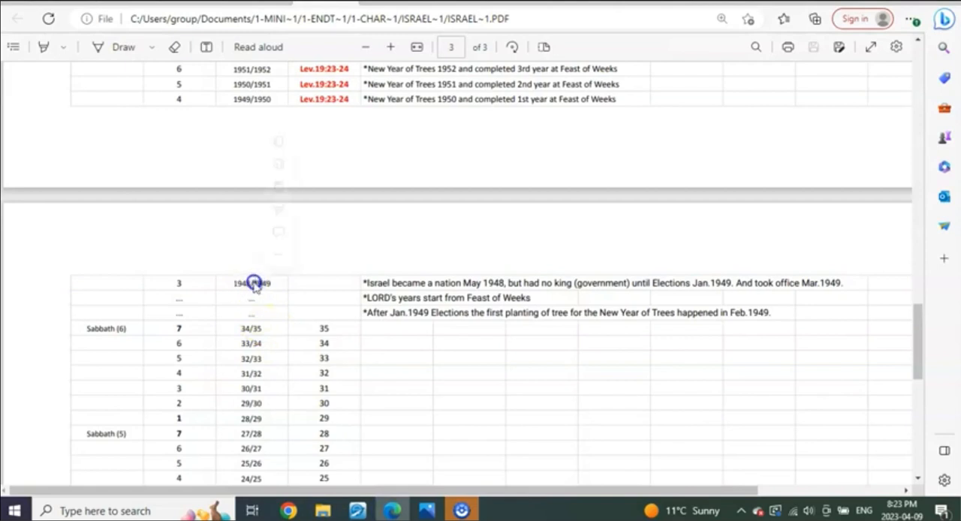
{"action": "left_click", "coordinate": [252, 282]}
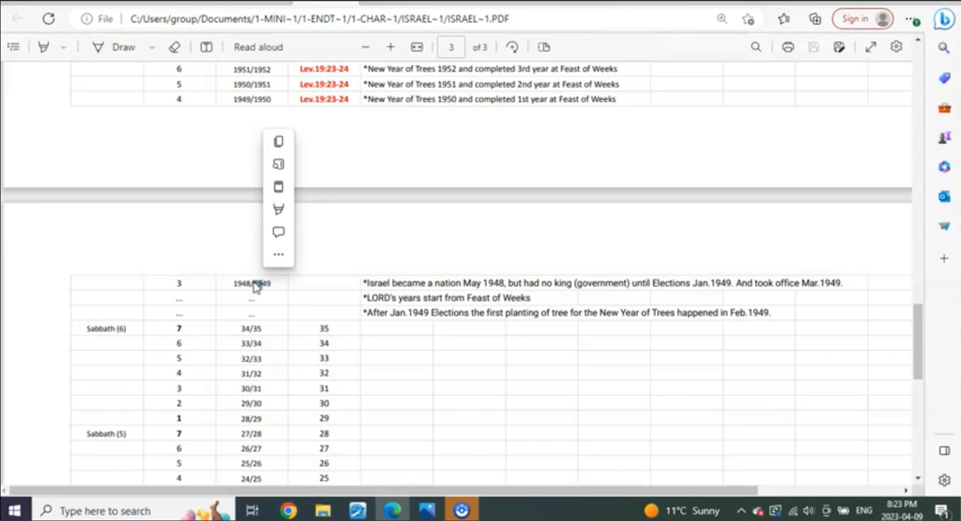
{"action": "mouse_move", "coordinate": [398, 360]}
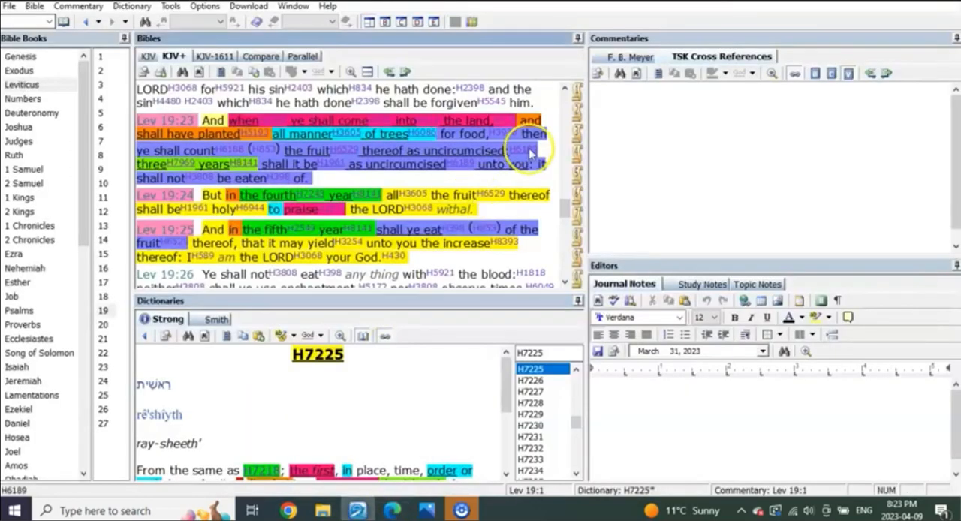
{"action": "mouse_move", "coordinate": [552, 217]}
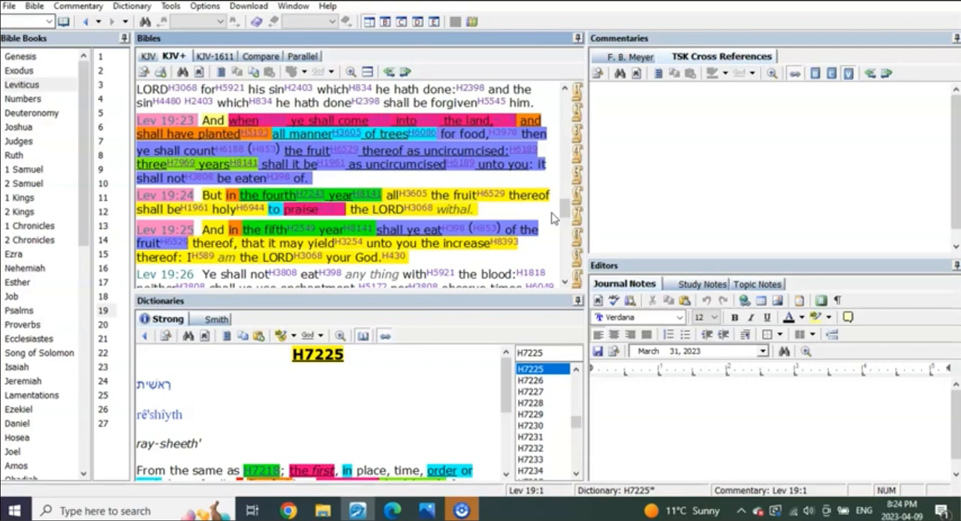
{"action": "mouse_move", "coordinate": [250, 120]}
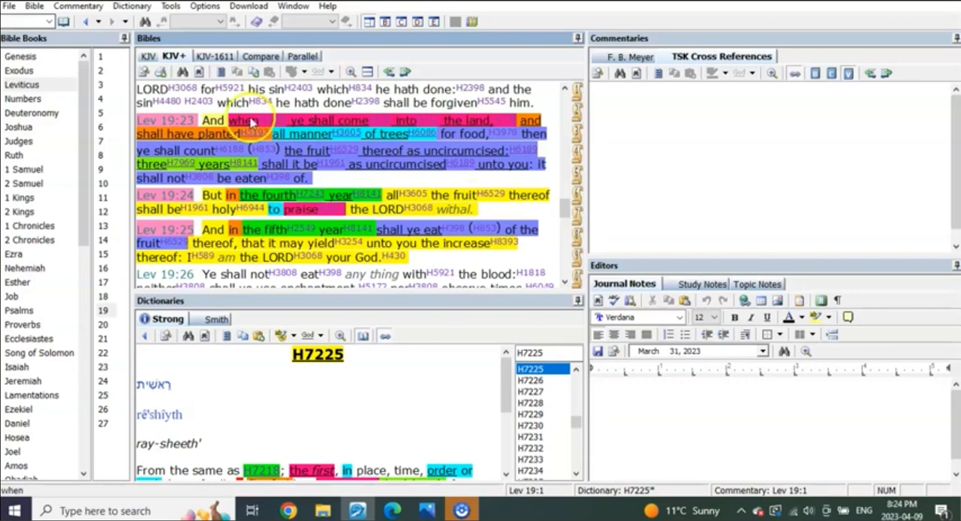
{"action": "mouse_move", "coordinate": [372, 134]}
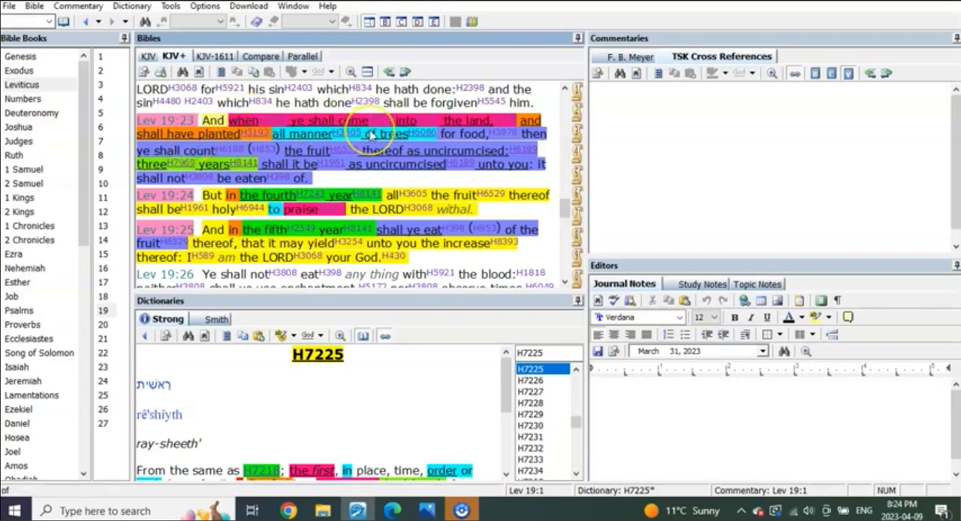
{"action": "mouse_move", "coordinate": [372, 134]}
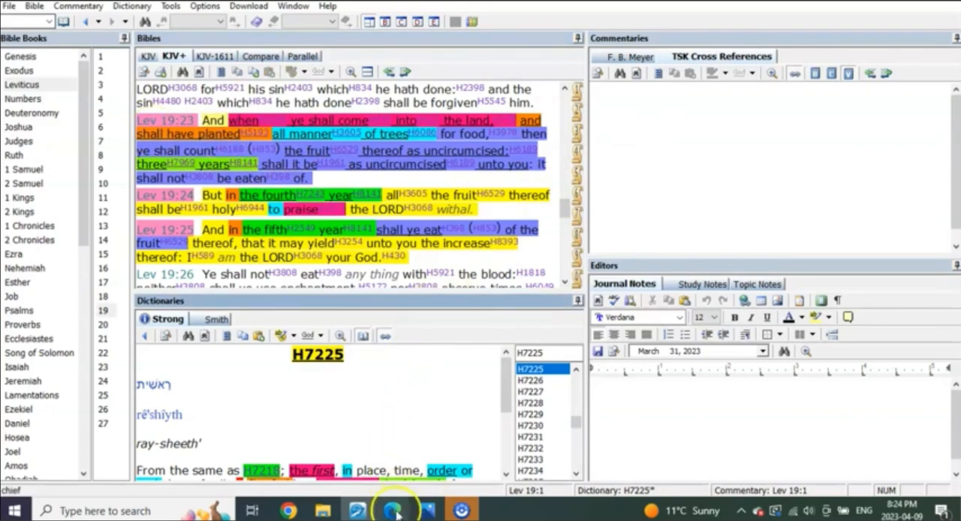
Step: Return to the chart PDF and mark the 1948/1949 row below the Sabbath (279) rows
{"action": "left_click", "coordinate": [390, 510]}
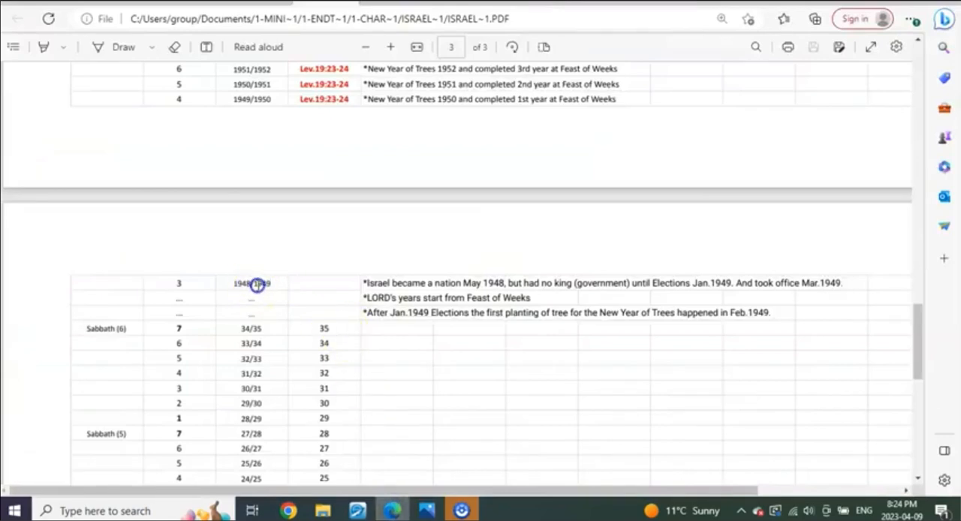
{"action": "mouse_move", "coordinate": [360, 355]}
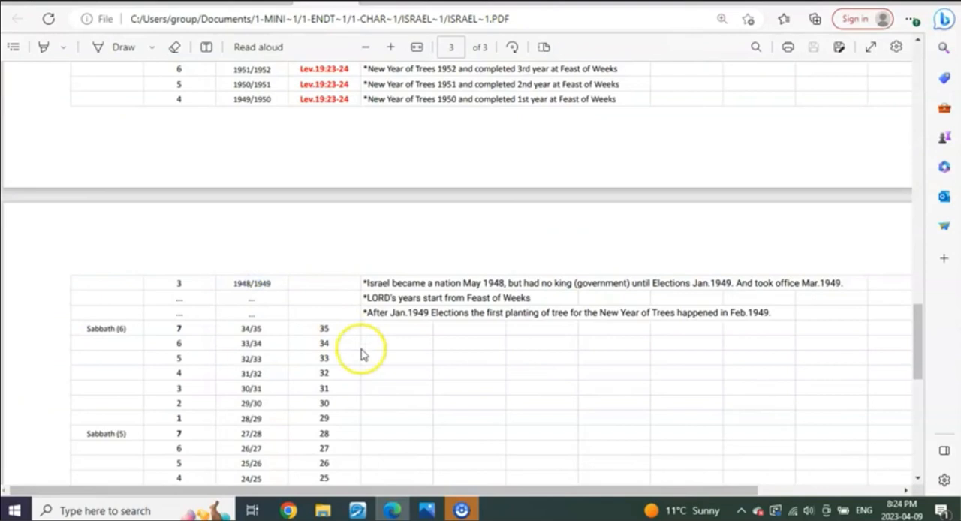
{"action": "mouse_move", "coordinate": [361, 353]}
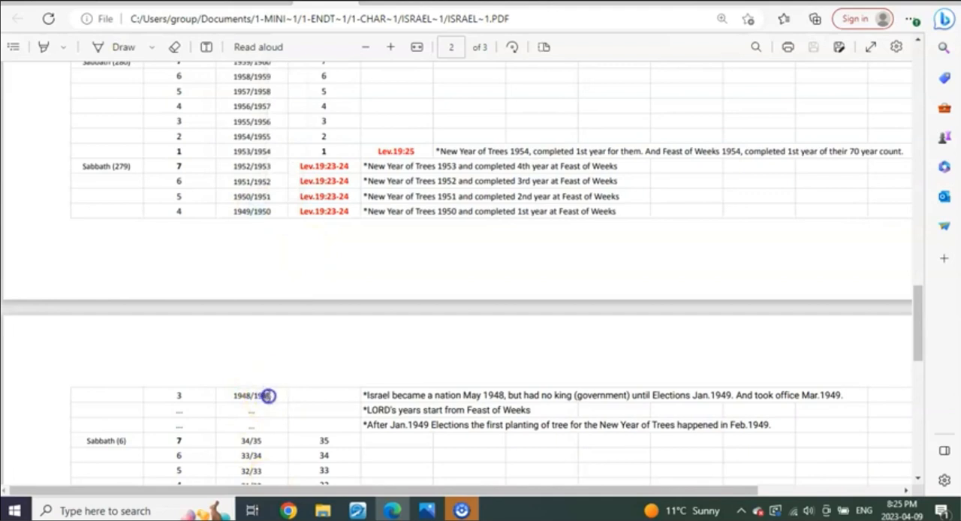
{"action": "left_click", "coordinate": [253, 397]}
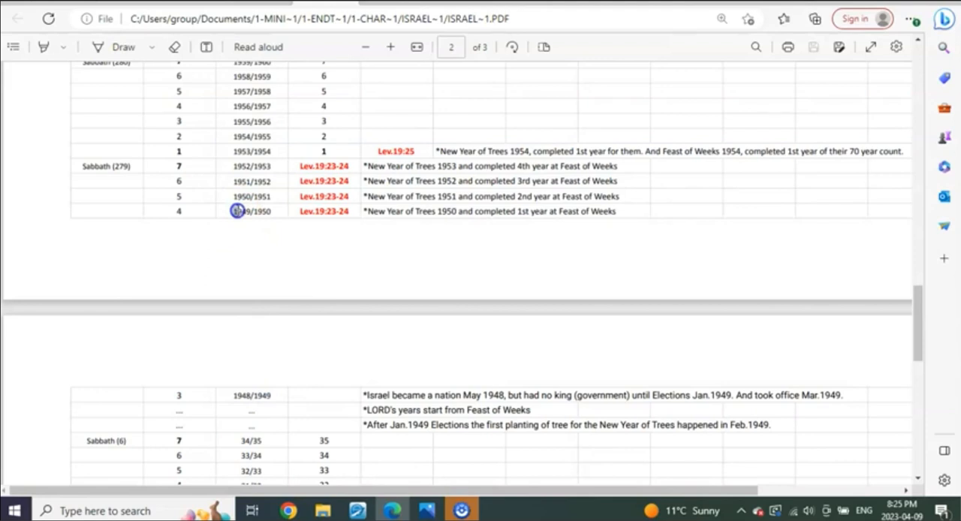
{"action": "mouse_move", "coordinate": [327, 483]}
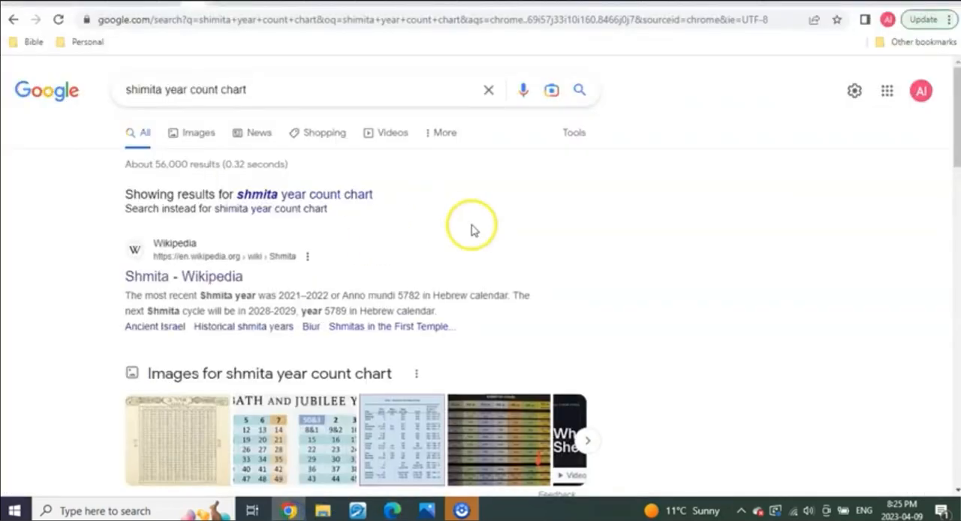
{"action": "mouse_move", "coordinate": [284, 66]}
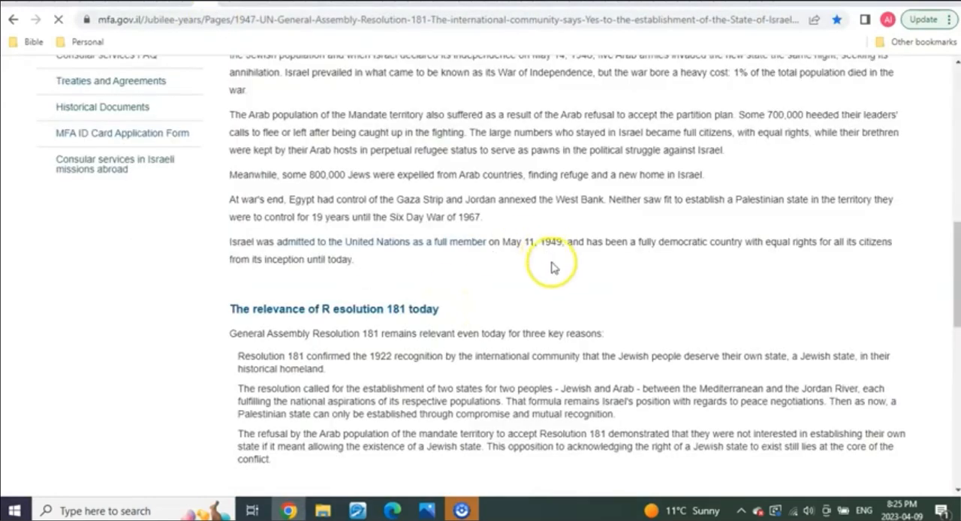
{"action": "mouse_move", "coordinate": [463, 289]}
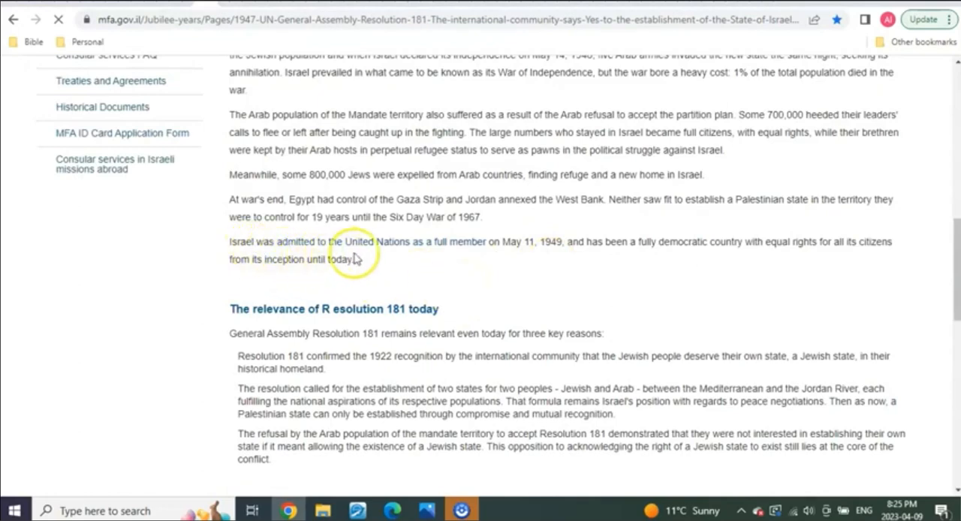
{"action": "mouse_move", "coordinate": [426, 258]}
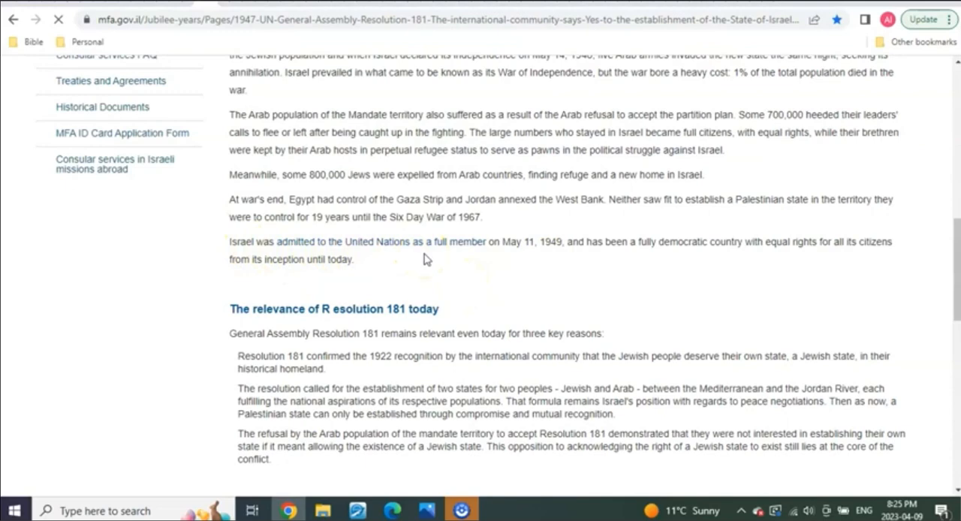
Step: Highlight the May 11, 1949 UN admission sentence, then bring the chart PDF back
{"action": "double_click", "coordinate": [510, 242]}
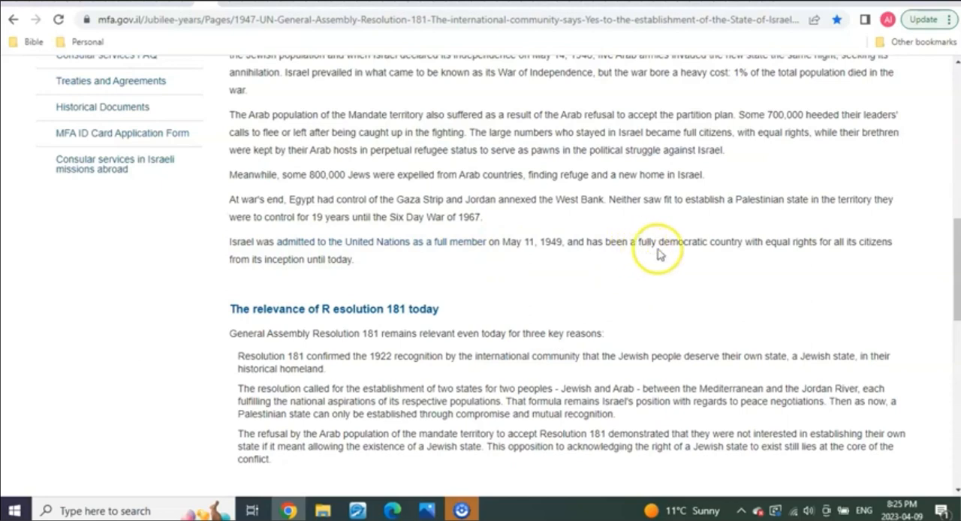
{"action": "mouse_move", "coordinate": [762, 248]}
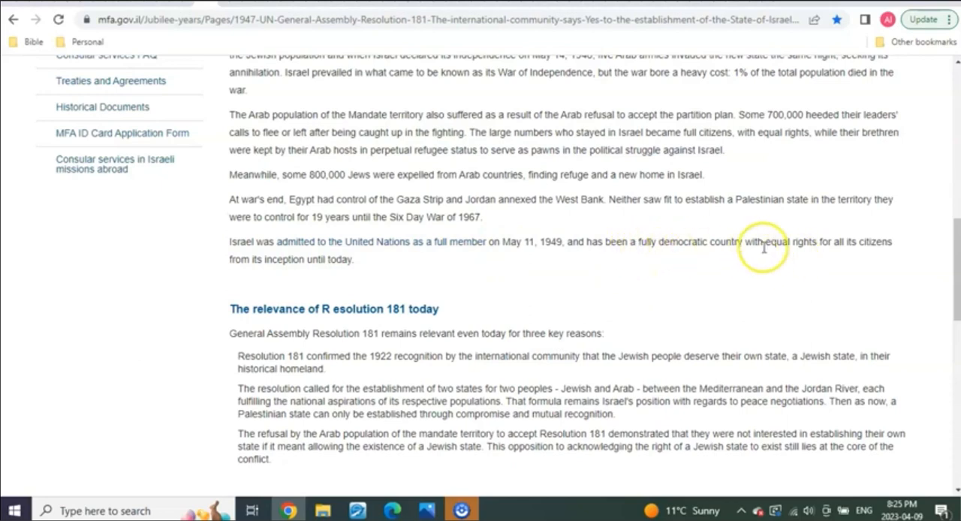
{"action": "mouse_move", "coordinate": [763, 247]}
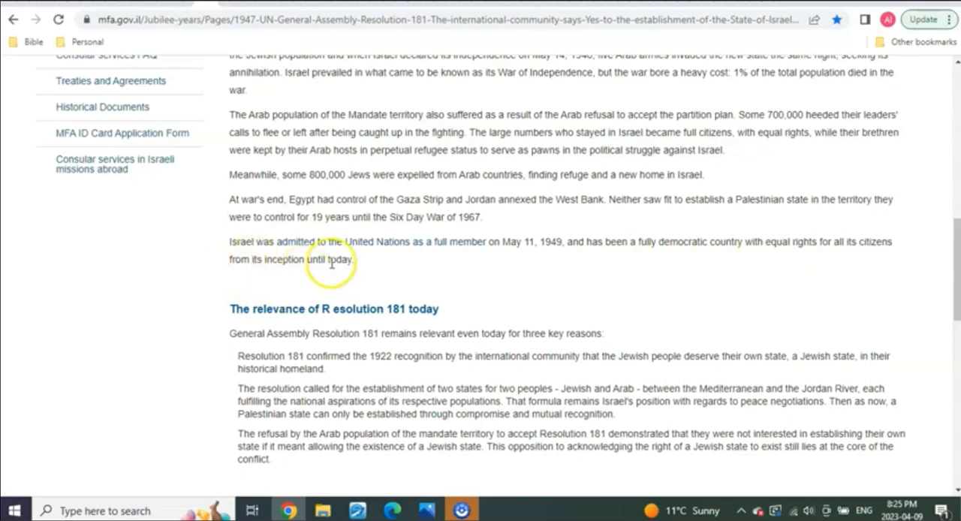
{"action": "mouse_move", "coordinate": [486, 249]}
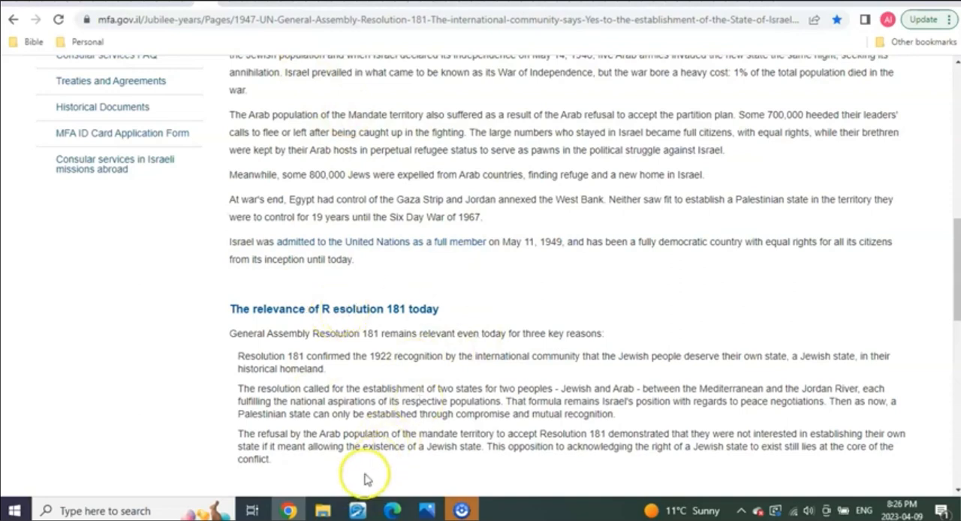
{"action": "left_click", "coordinate": [392, 511]}
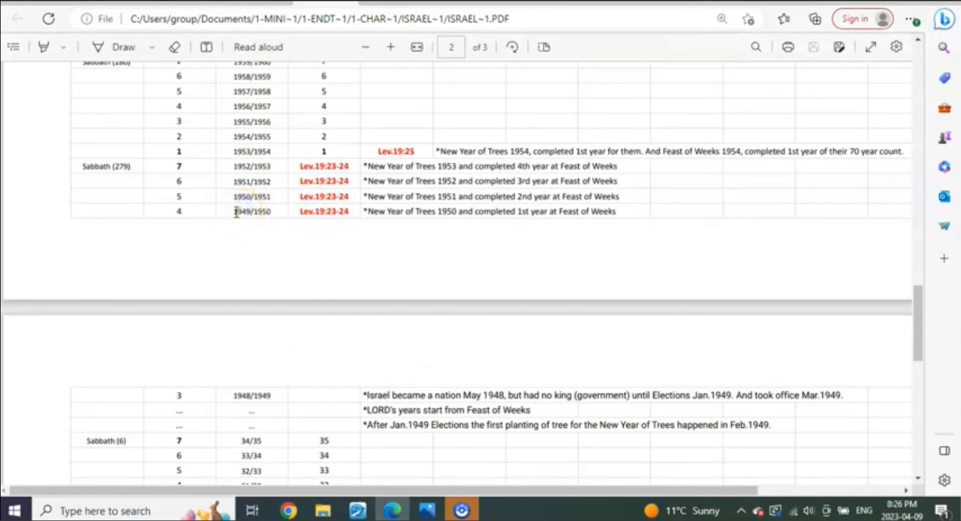
{"action": "left_click", "coordinate": [241, 211]}
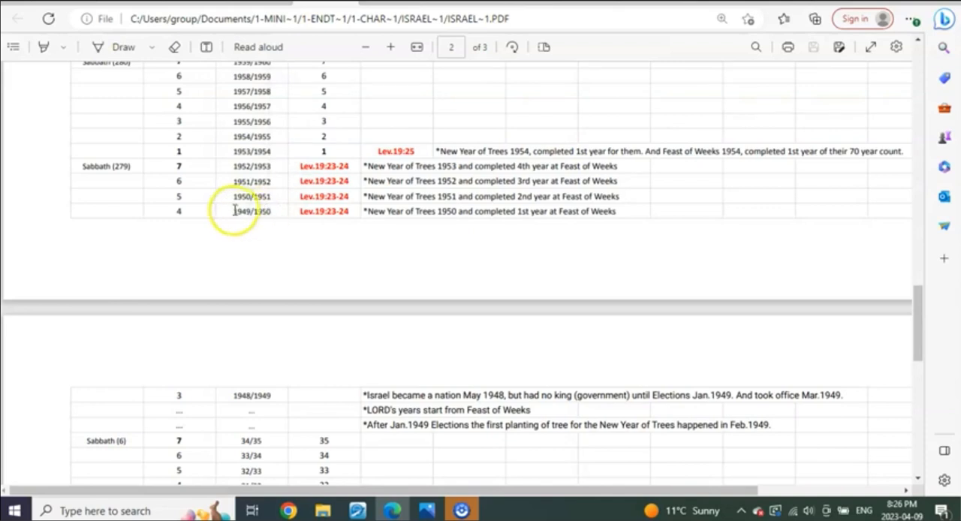
{"action": "left_click", "coordinate": [252, 210]}
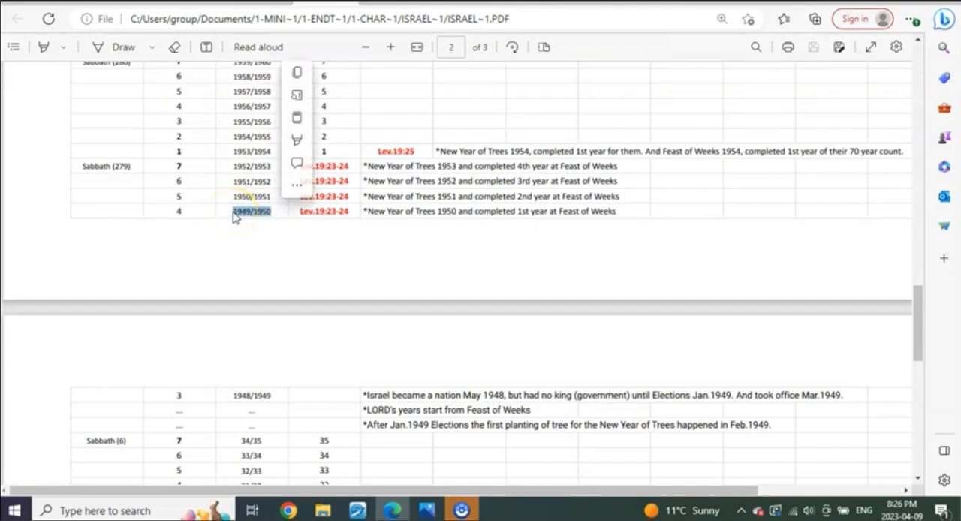
{"action": "mouse_move", "coordinate": [270, 218]}
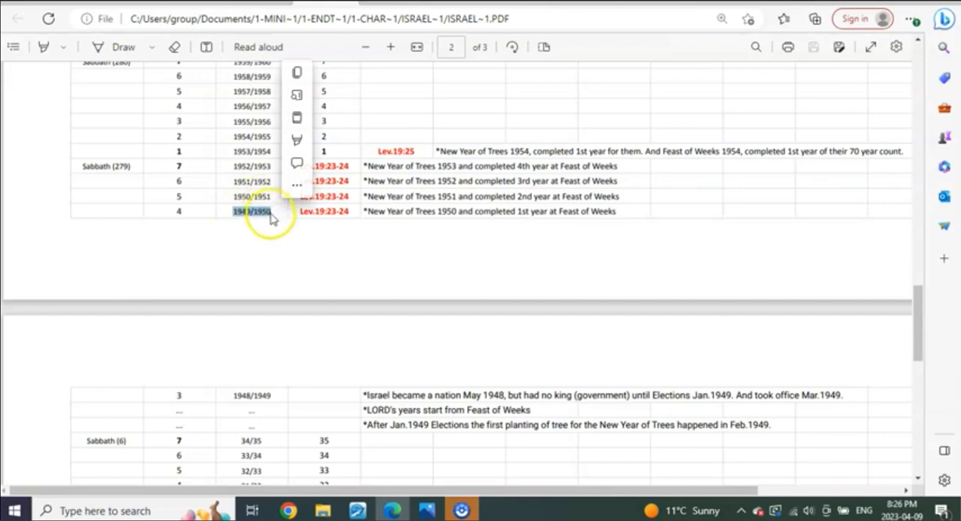
{"action": "left_click", "coordinate": [267, 211]}
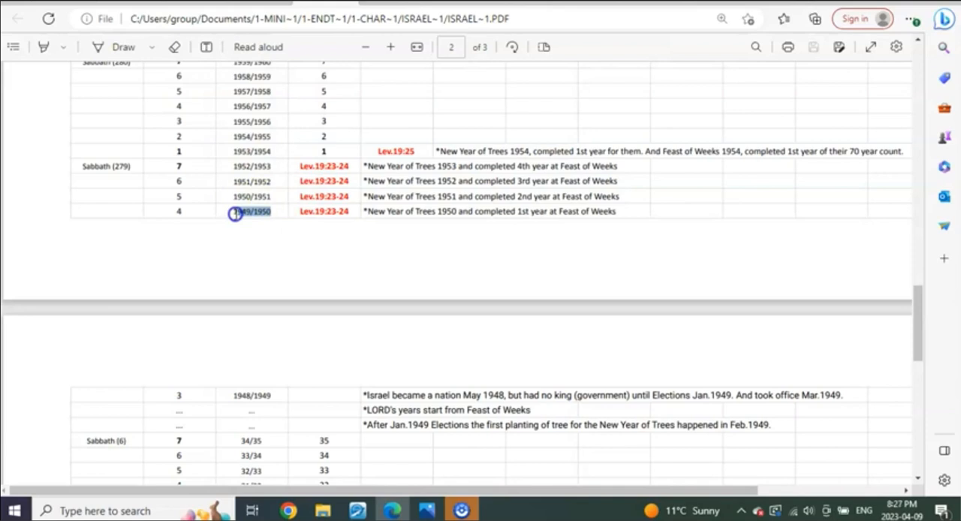
{"action": "mouse_move", "coordinate": [228, 210]}
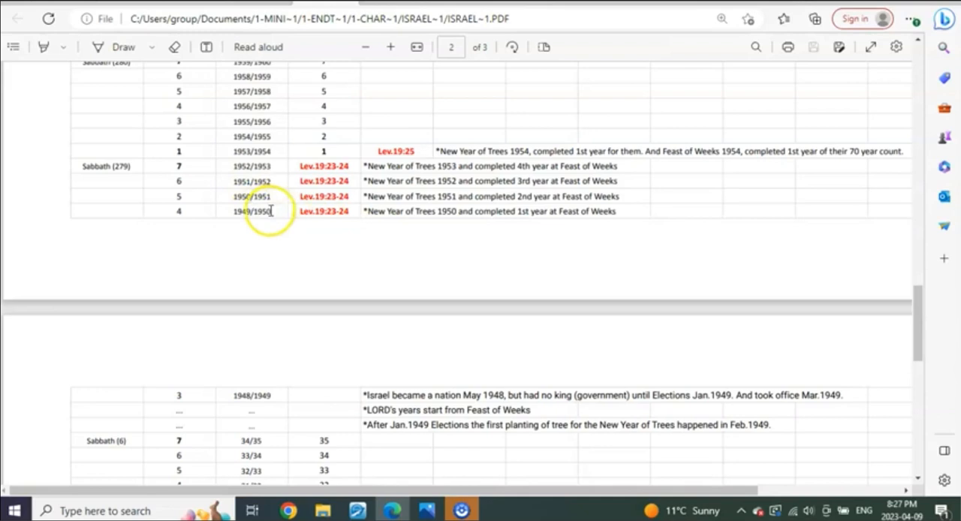
{"action": "left_click", "coordinate": [237, 196]}
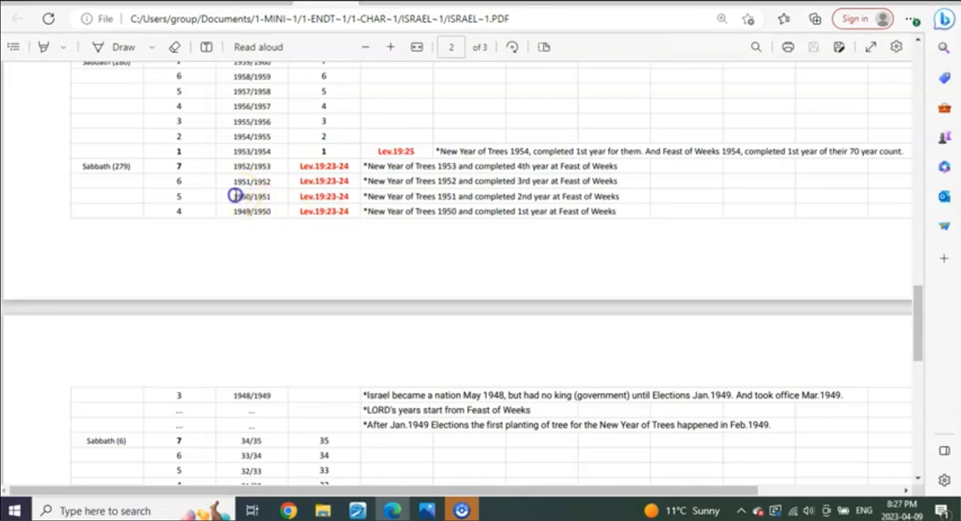
{"action": "double_click", "coordinate": [249, 195]}
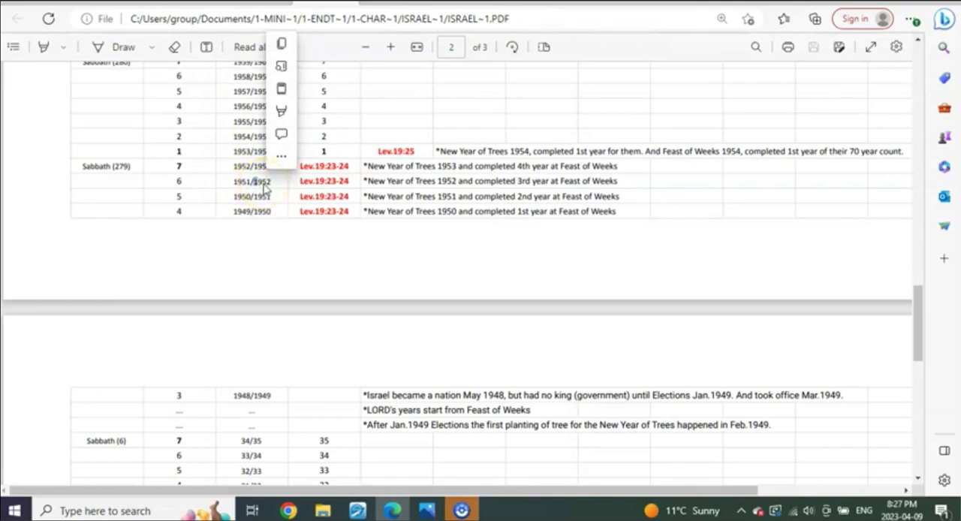
{"action": "mouse_move", "coordinate": [270, 187]}
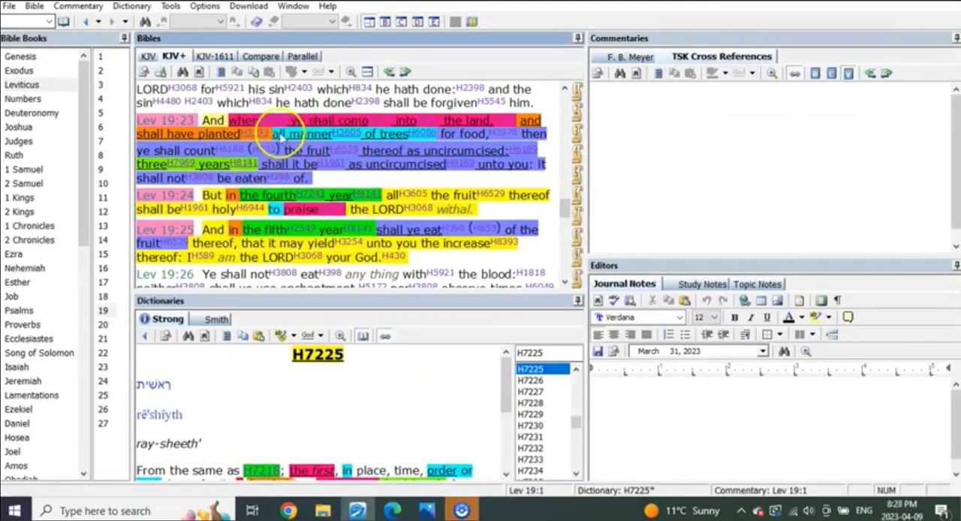
{"action": "mouse_move", "coordinate": [391, 134]}
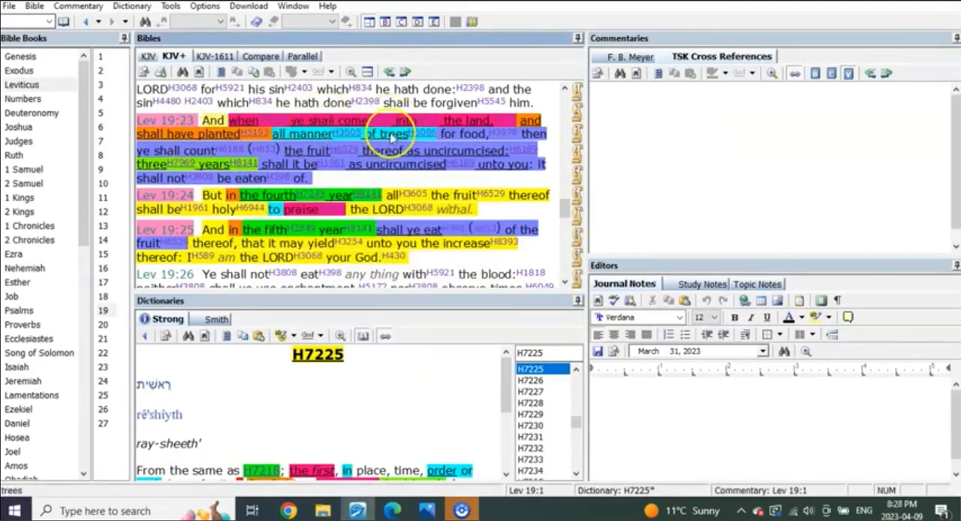
{"action": "mouse_move", "coordinate": [330, 154]}
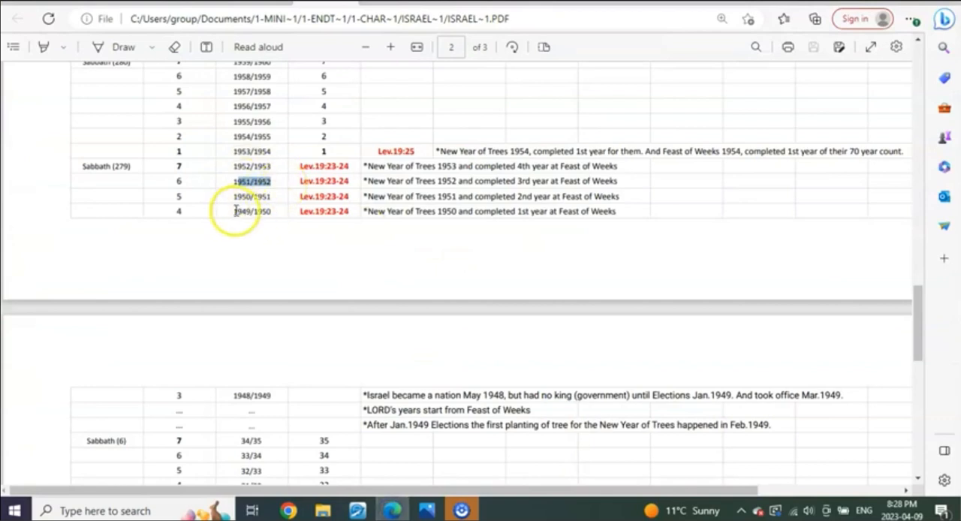
{"action": "double_click", "coordinate": [250, 210]}
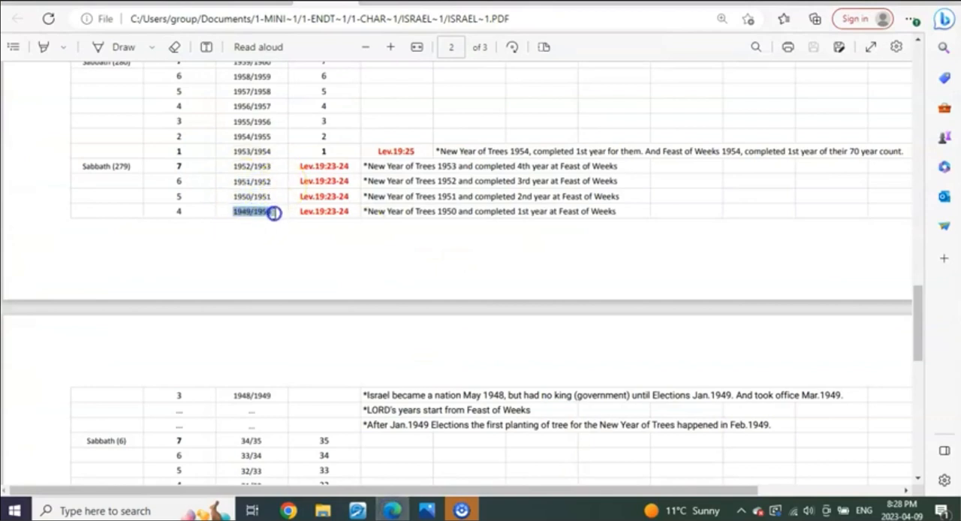
{"action": "left_click", "coordinate": [252, 211]}
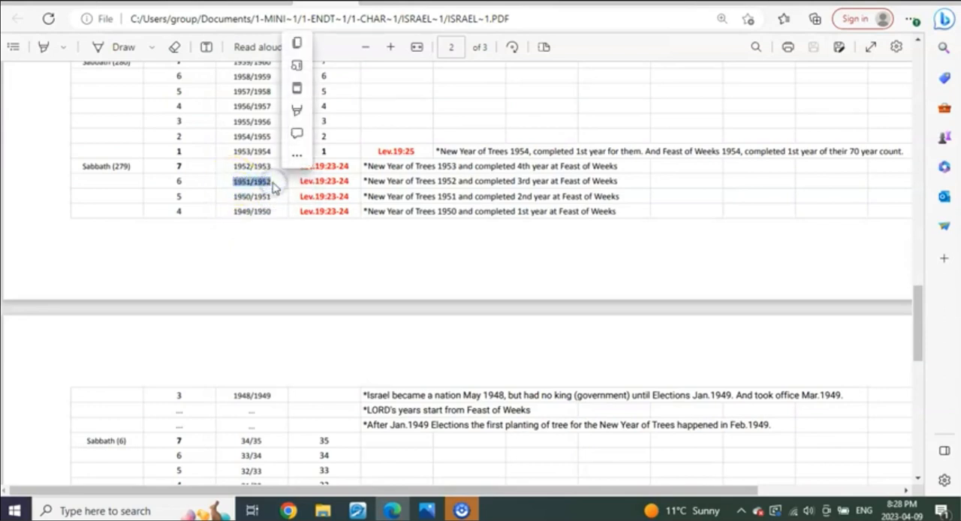
{"action": "left_click", "coordinate": [252, 180]}
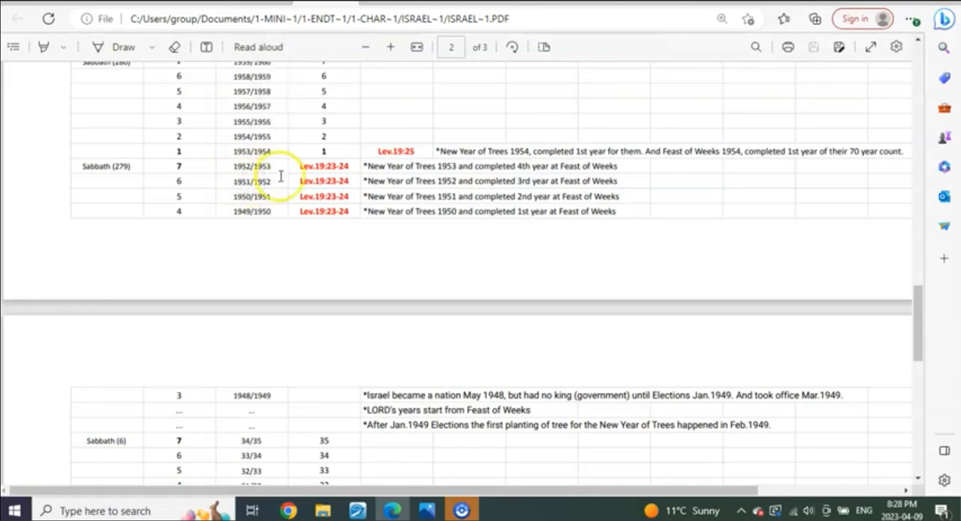
{"action": "mouse_move", "coordinate": [252, 180]}
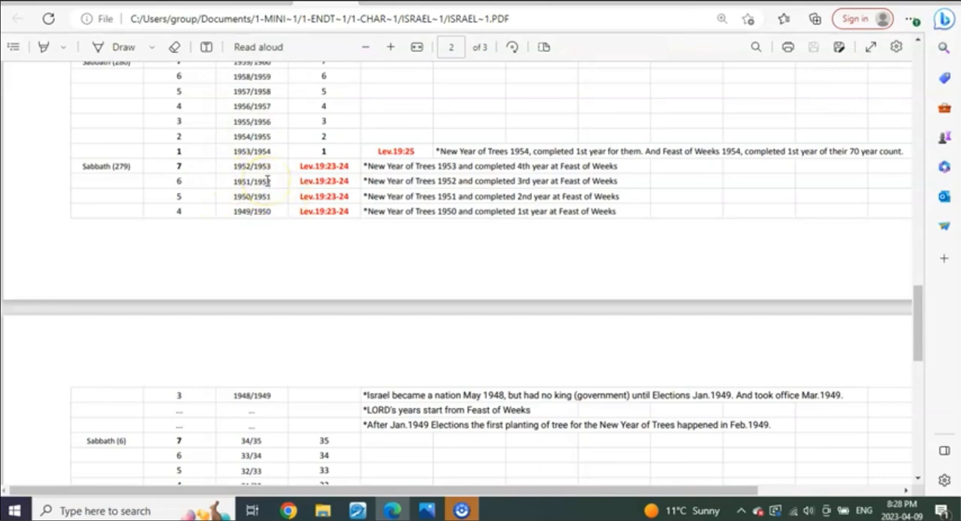
{"action": "left_click", "coordinate": [357, 511]}
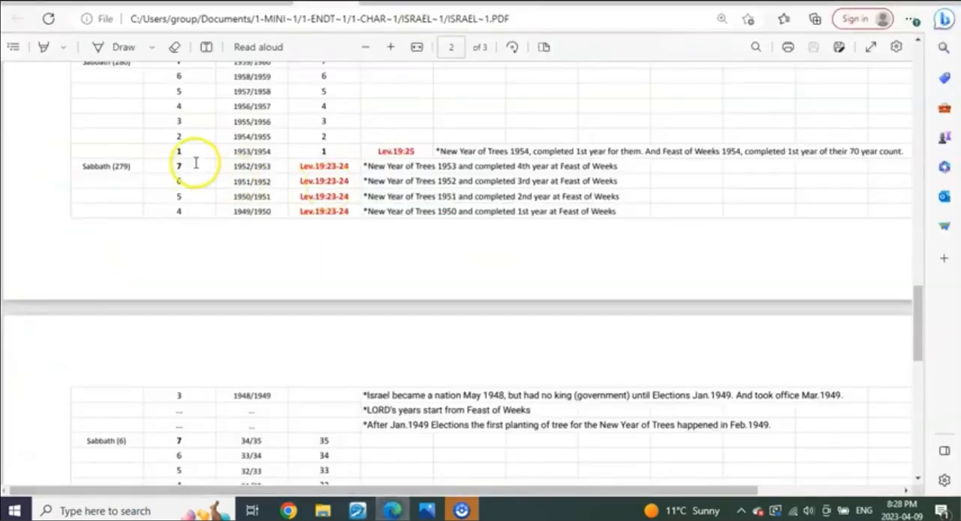
{"action": "mouse_move", "coordinate": [258, 187]}
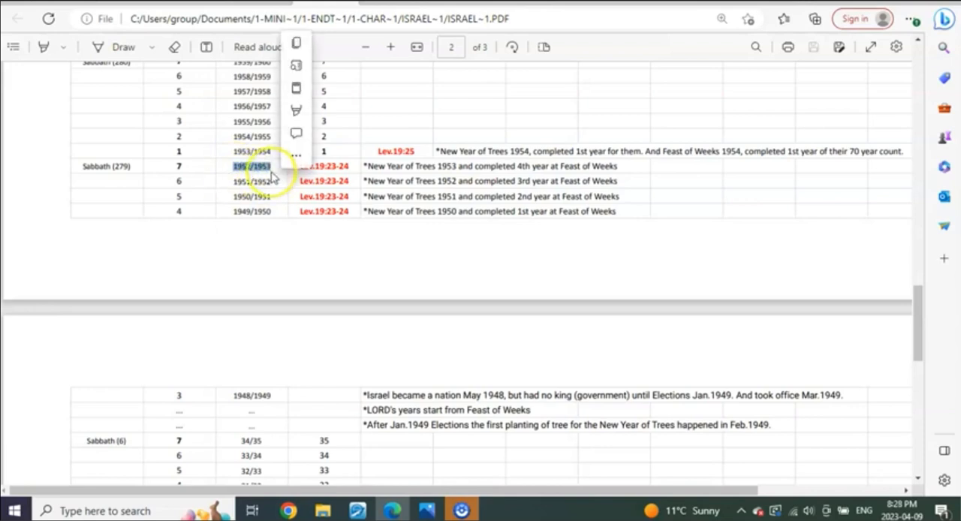
{"action": "left_click", "coordinate": [255, 165]}
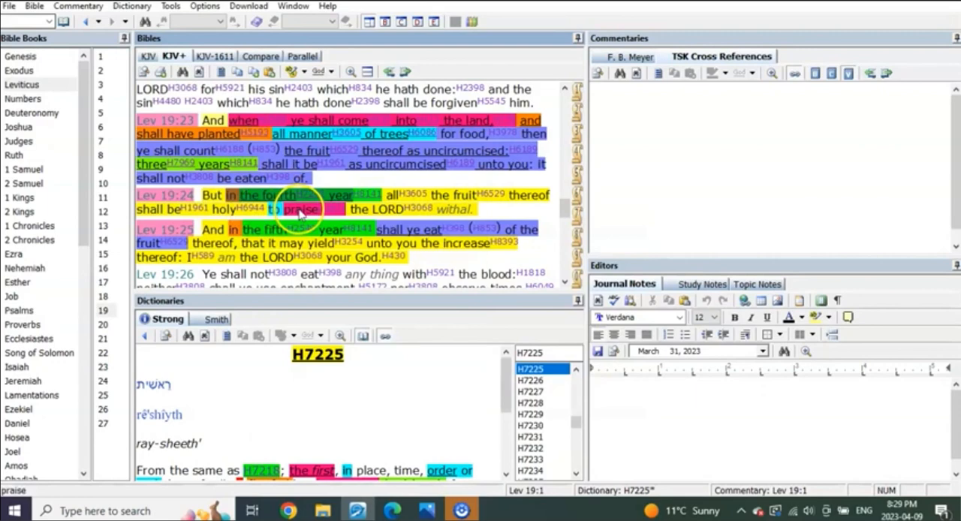
{"action": "mouse_move", "coordinate": [483, 213]}
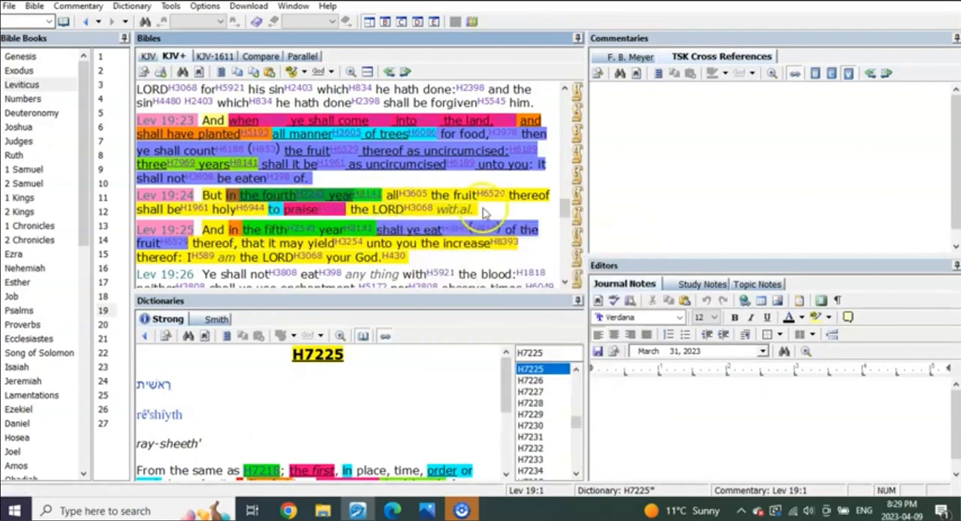
{"action": "mouse_move", "coordinate": [528, 217]}
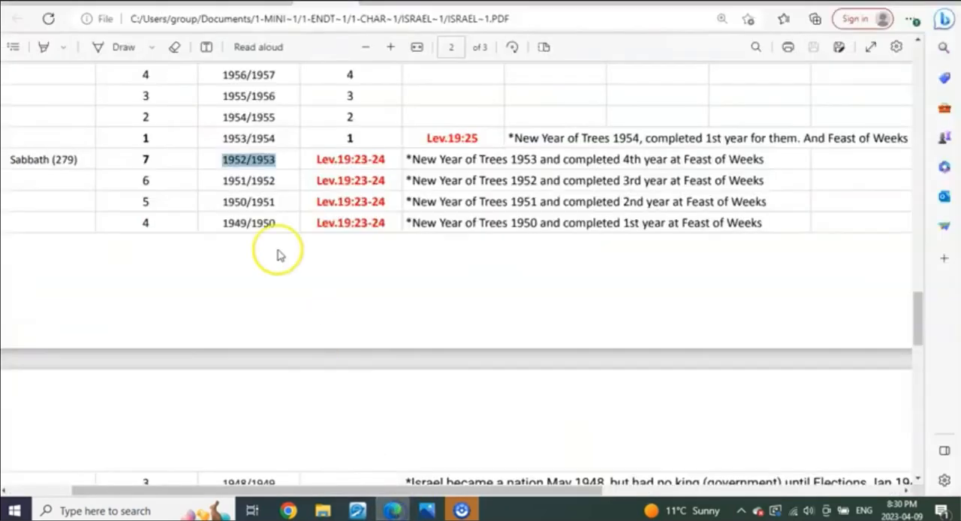
{"action": "scroll", "scroll_direction": "up", "scroll_amount": 3}
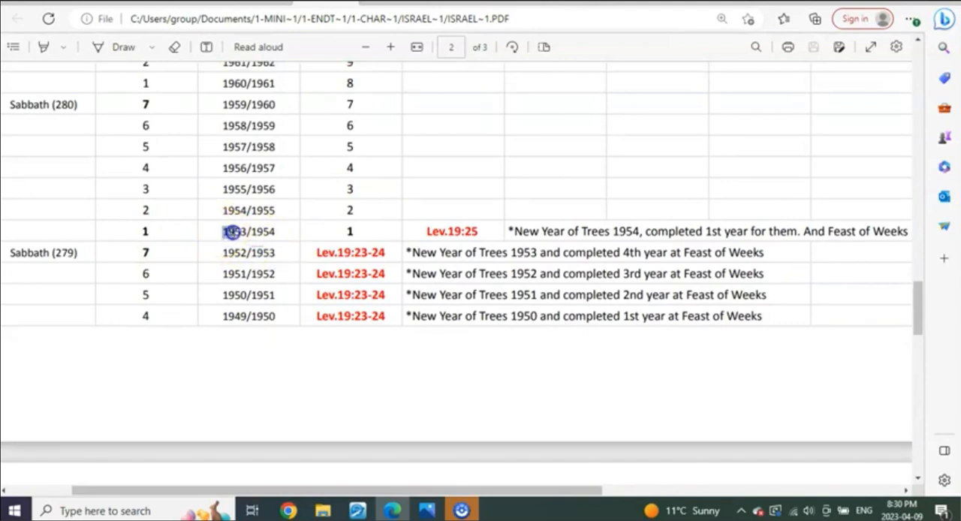
{"action": "double_click", "coordinate": [248, 231]}
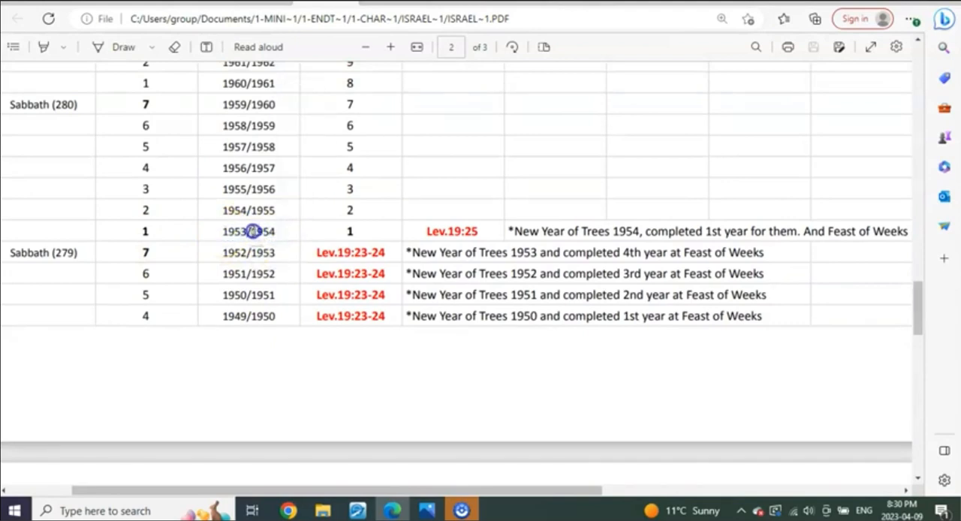
{"action": "left_click", "coordinate": [256, 231]}
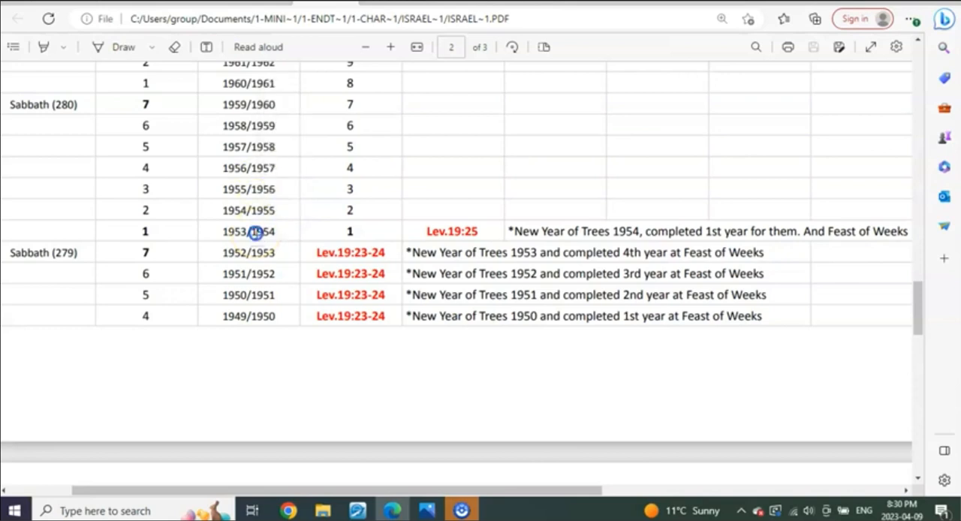
{"action": "double_click", "coordinate": [247, 231]}
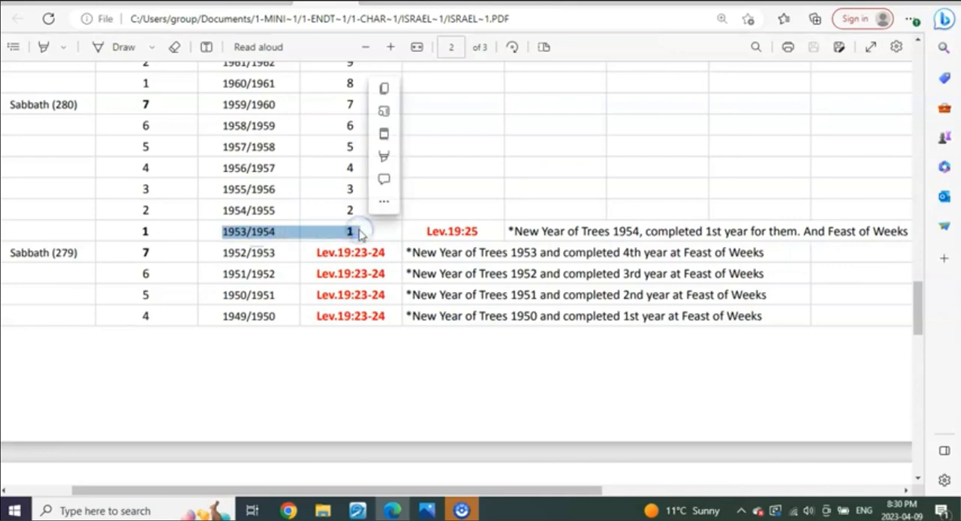
{"action": "mouse_move", "coordinate": [390, 248]}
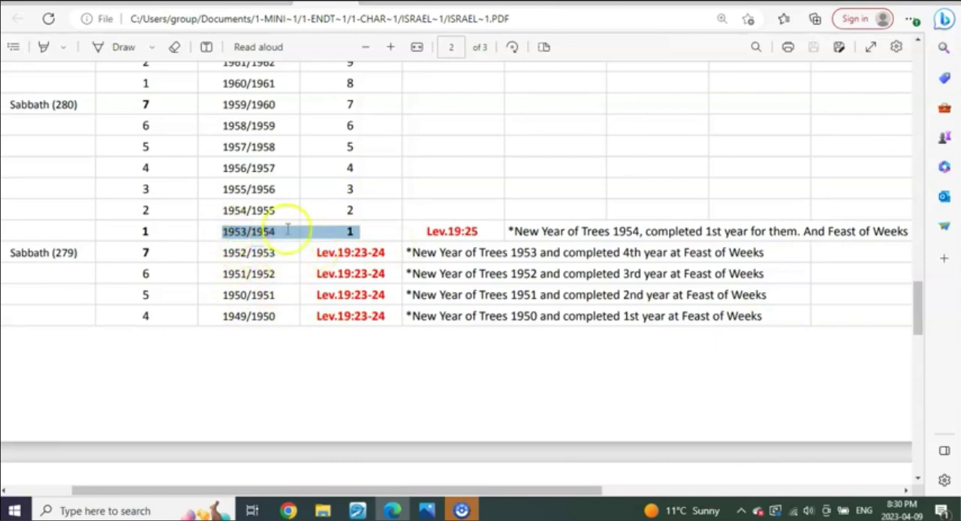
{"action": "mouse_move", "coordinate": [383, 231]}
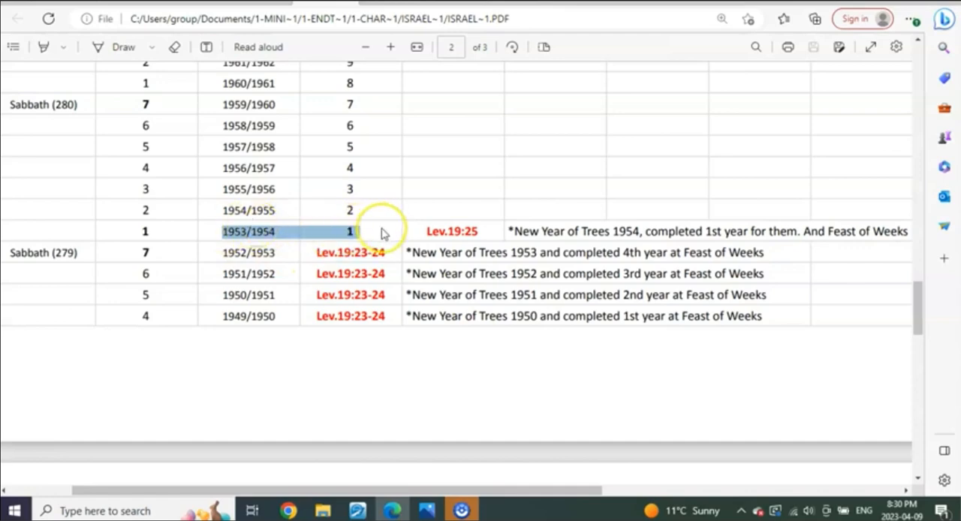
{"action": "mouse_move", "coordinate": [376, 117]}
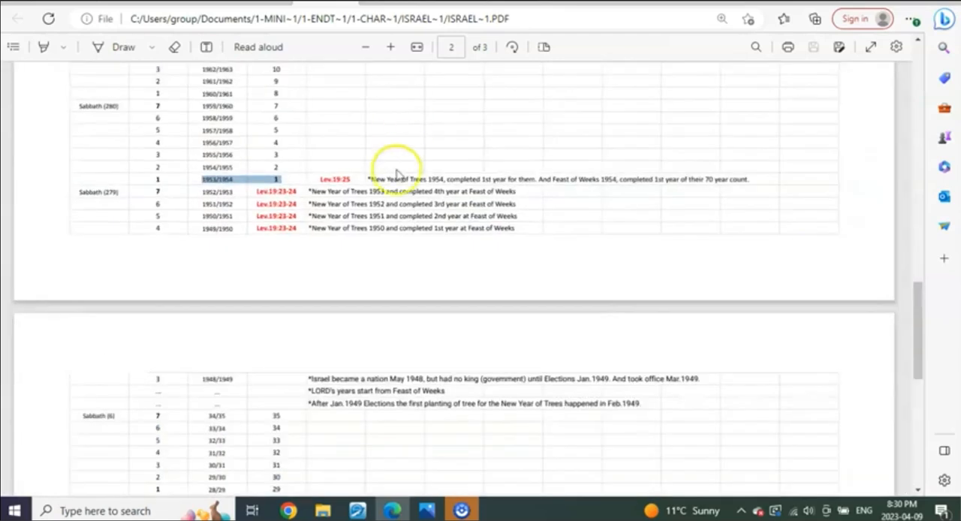
Step: Scroll the chart to the Sabbath (289) block's 2022/2023 row with its count of 70
{"action": "scroll", "scroll_direction": "down", "scroll_amount": 3}
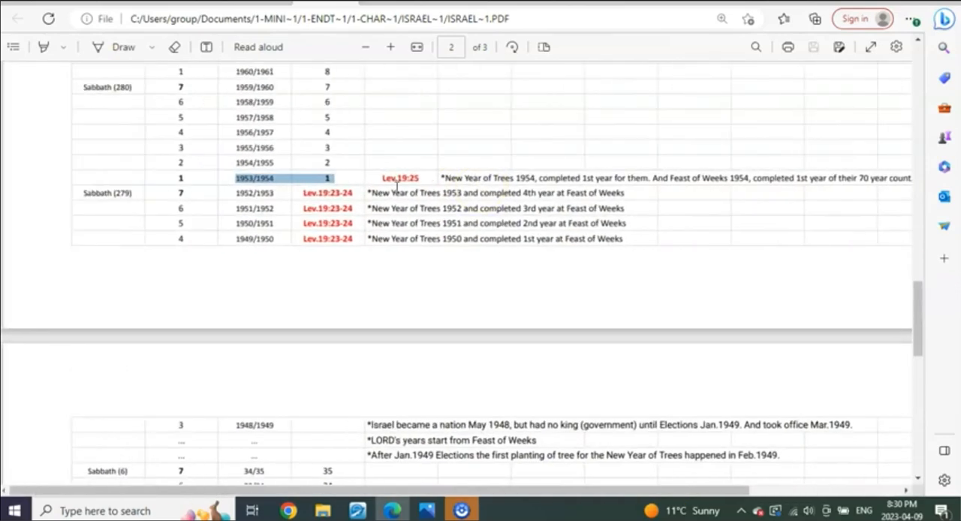
{"action": "scroll", "scroll_direction": "up", "scroll_amount": 3}
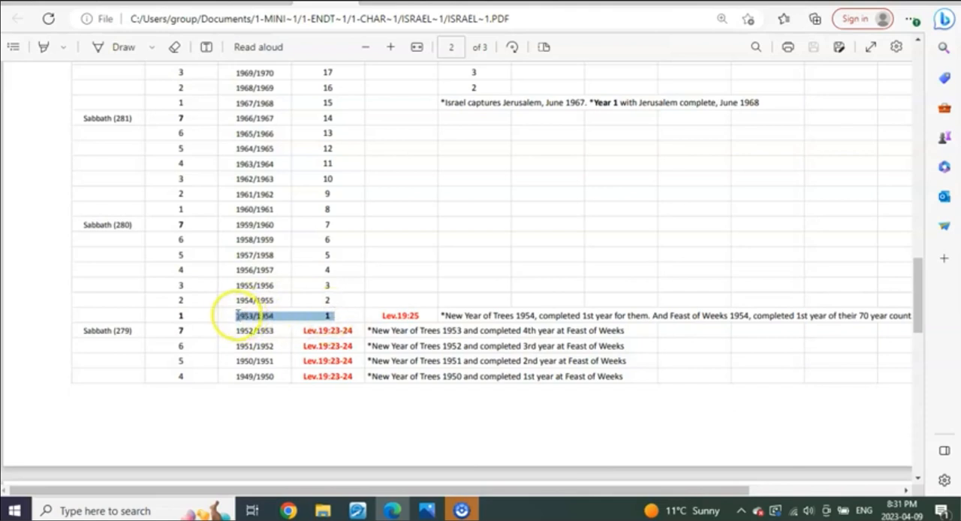
{"action": "mouse_move", "coordinate": [345, 304]}
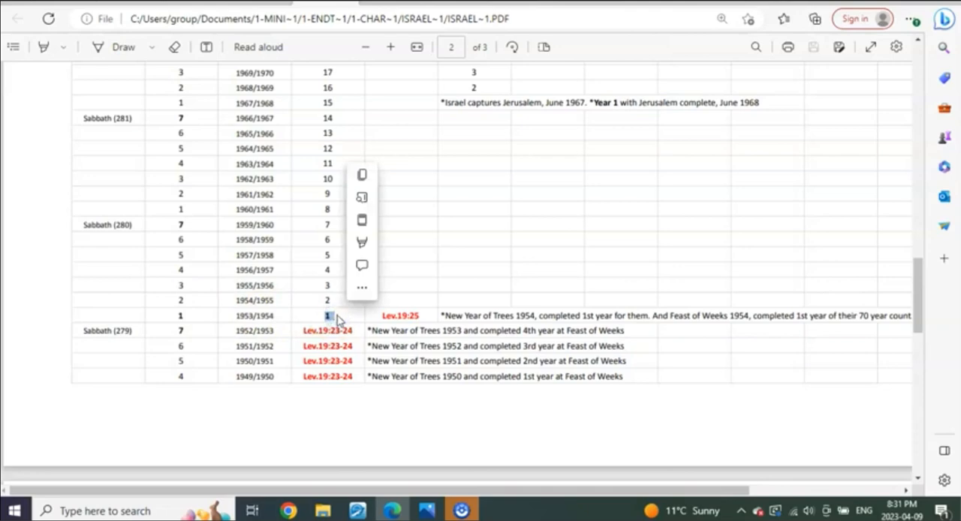
{"action": "mouse_move", "coordinate": [295, 296]}
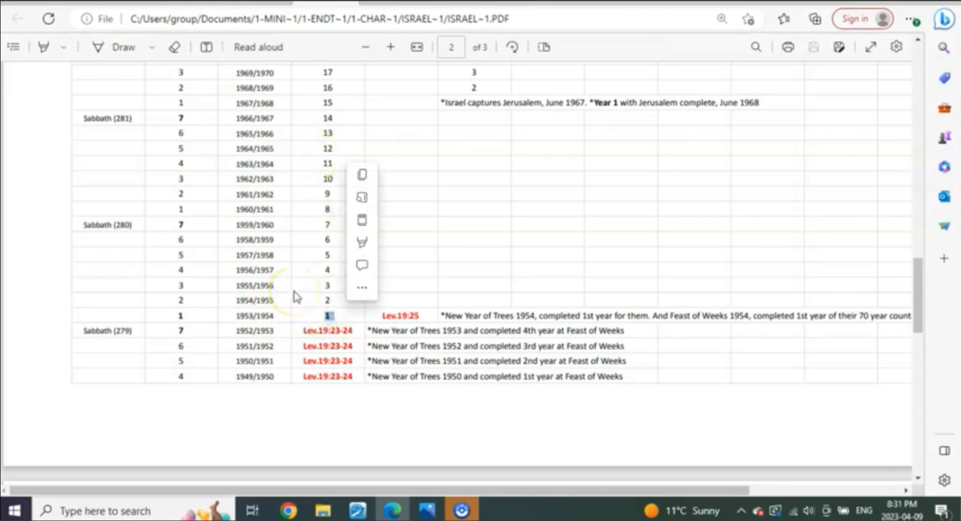
{"action": "scroll", "scroll_direction": "up", "scroll_amount": 3}
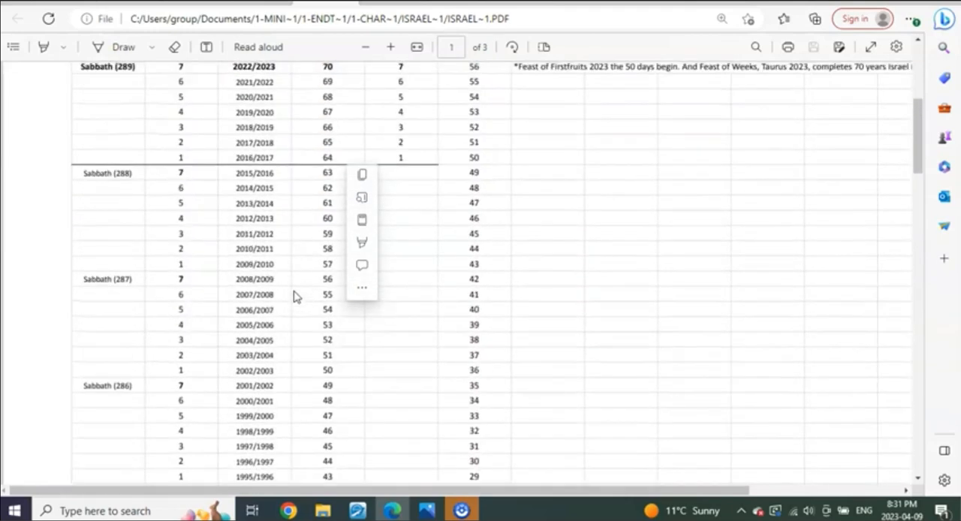
{"action": "scroll", "scroll_direction": "up", "scroll_amount": 3}
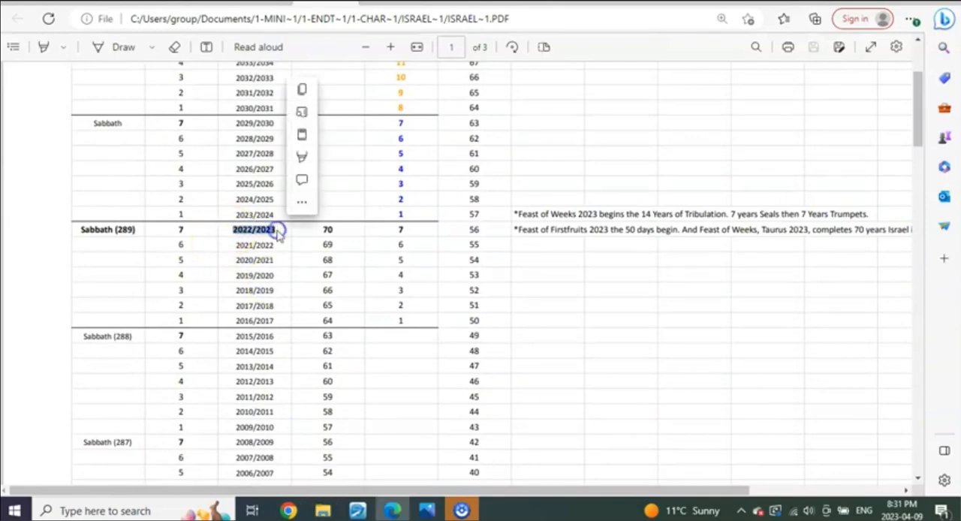
{"action": "mouse_move", "coordinate": [303, 284]}
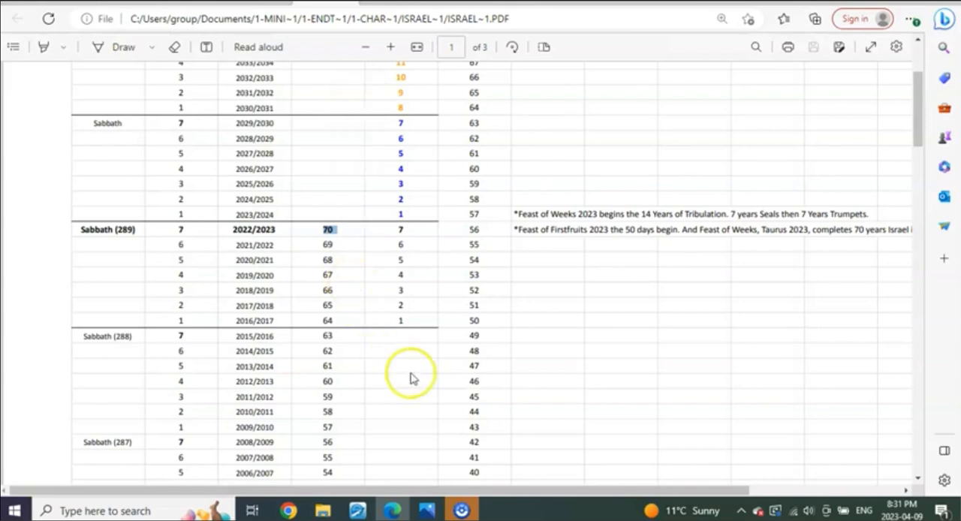
{"action": "mouse_move", "coordinate": [352, 373]}
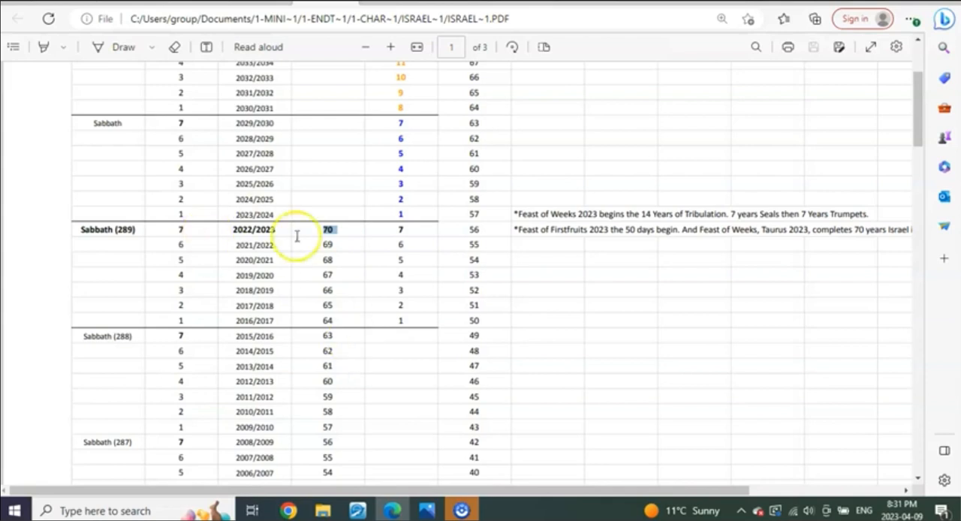
{"action": "mouse_move", "coordinate": [364, 284]}
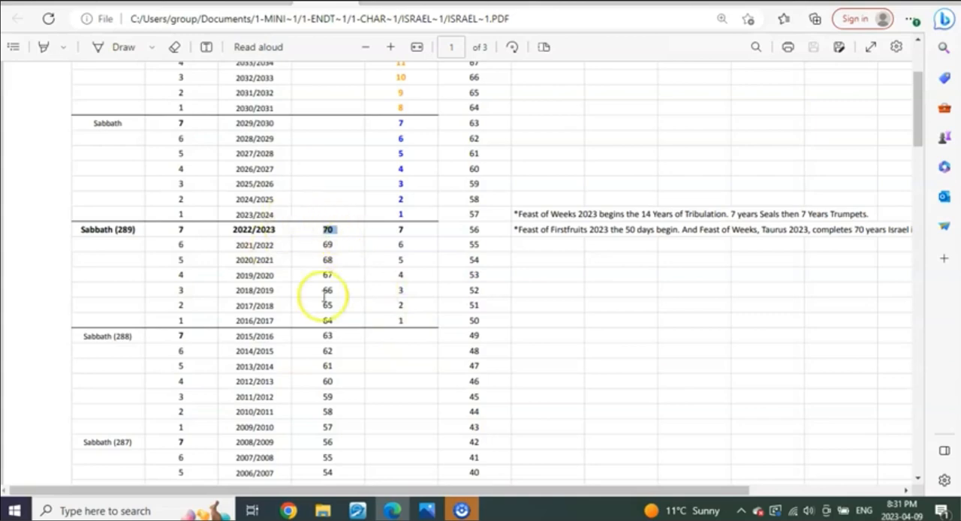
{"action": "mouse_move", "coordinate": [359, 473]}
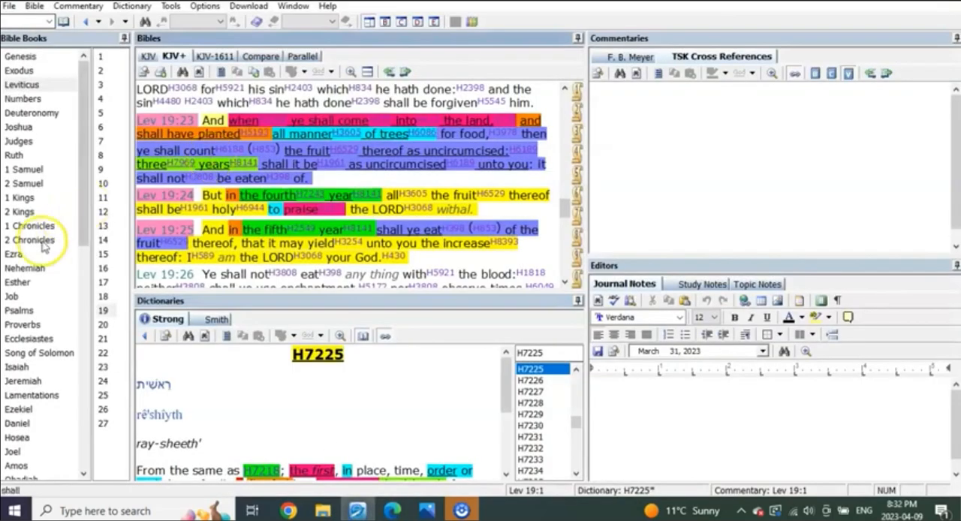
Step: Scroll the e-Sword view toward Daniel 9:24, The Seventy Weeks
{"action": "scroll", "scroll_direction": "down", "scroll_amount": 3}
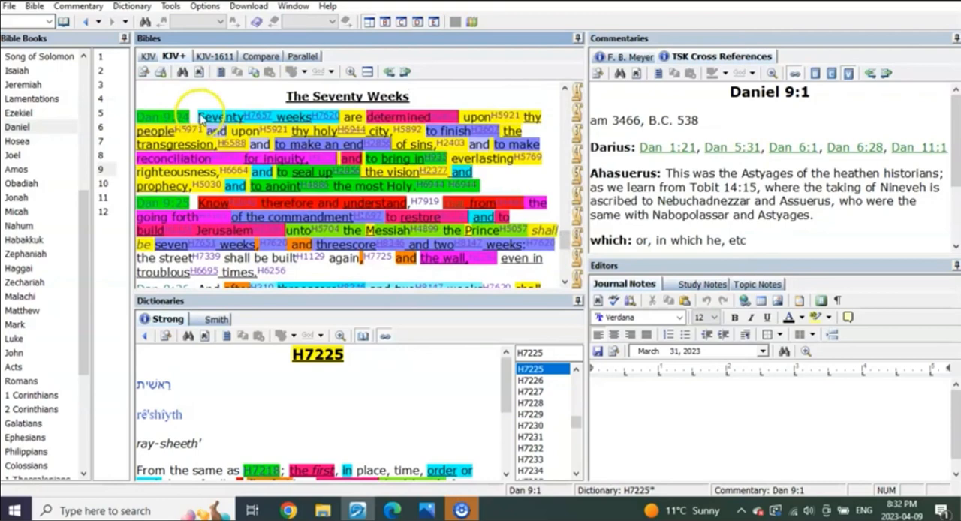
{"action": "mouse_move", "coordinate": [322, 118]}
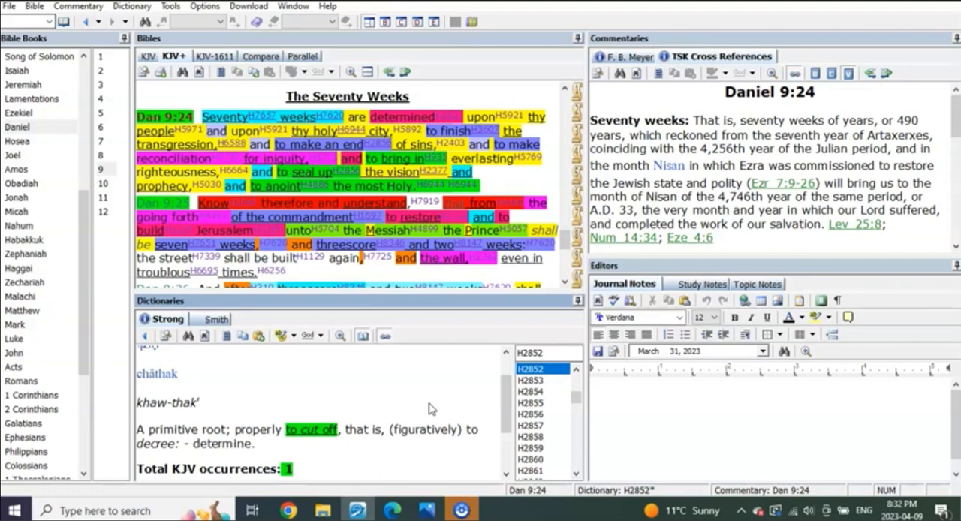
{"action": "mouse_move", "coordinate": [531, 159]}
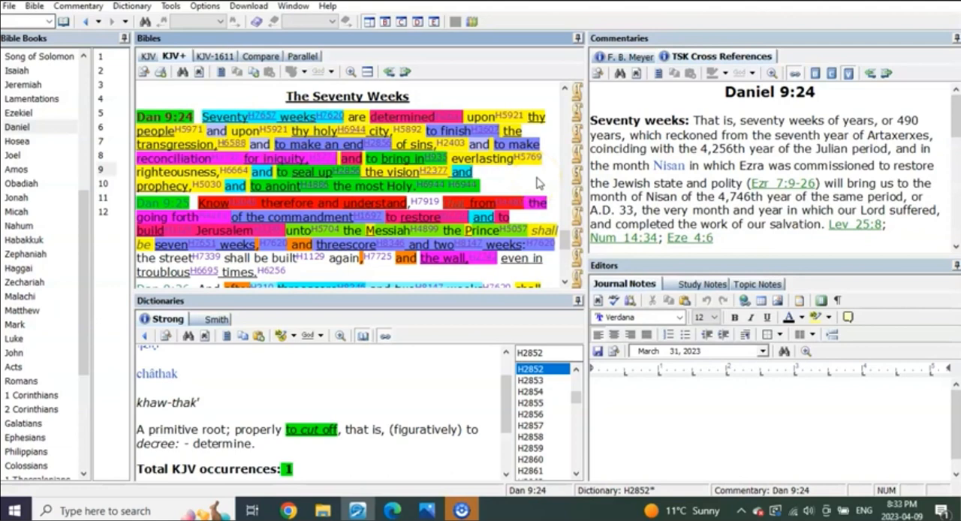
Step: Bring the chart back at the 2037 Jubilee row, then move down to page 2's 1949/1950 rows
{"action": "left_click", "coordinate": [394, 511]}
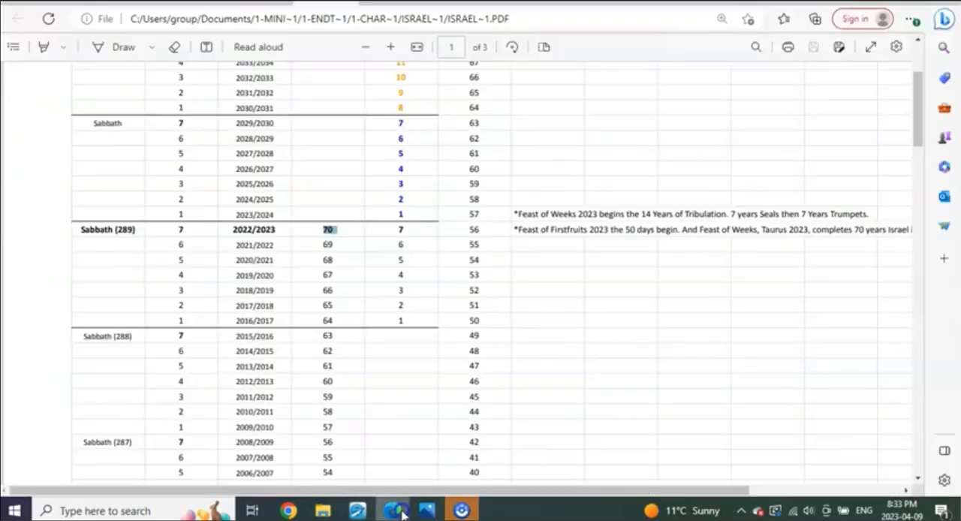
{"action": "scroll", "scroll_direction": "up", "scroll_amount": 3}
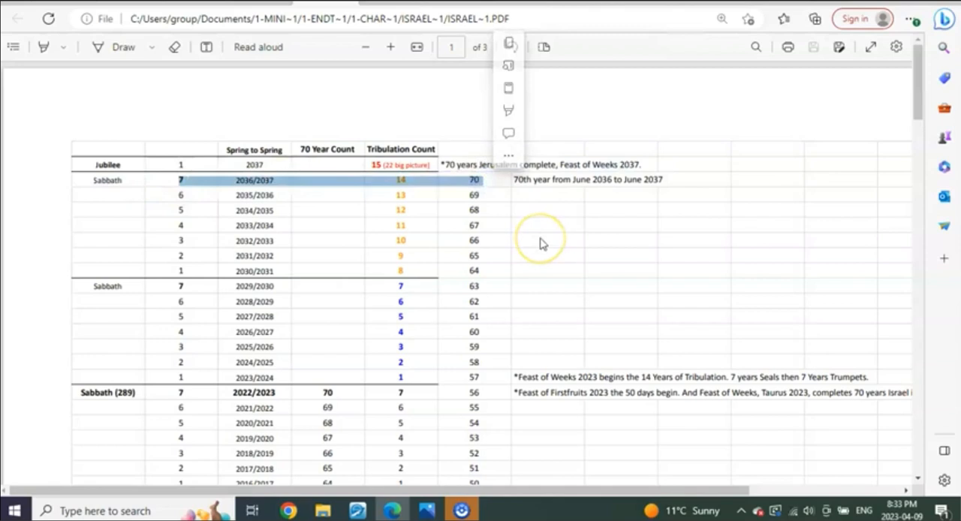
{"action": "mouse_move", "coordinate": [544, 243]}
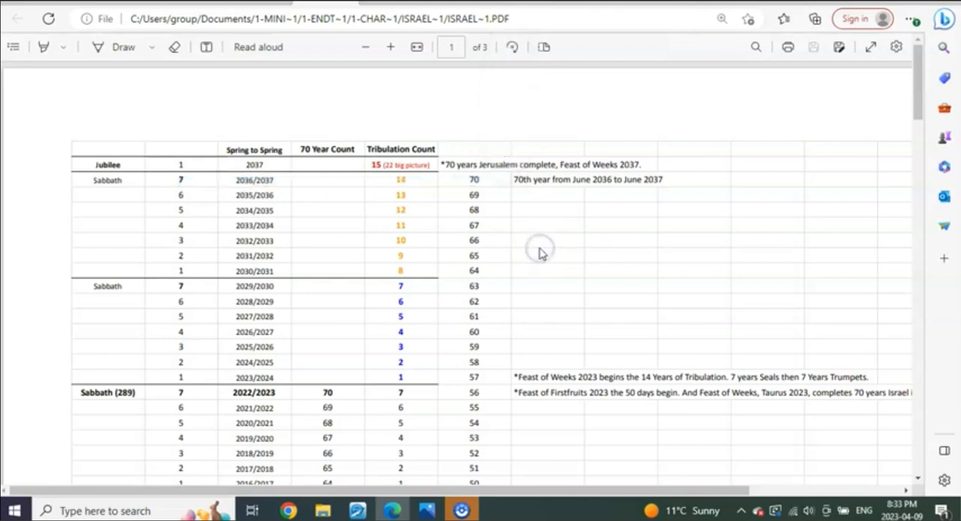
{"action": "mouse_move", "coordinate": [502, 283]}
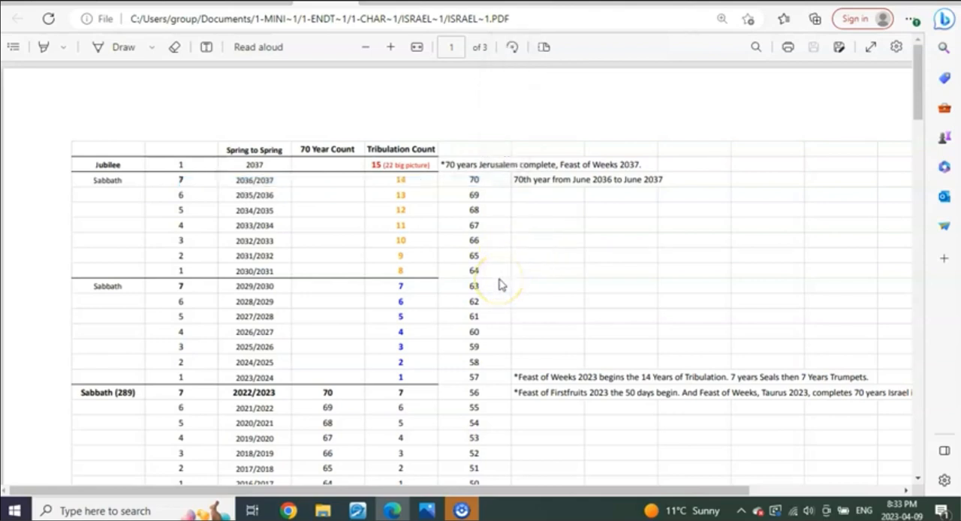
{"action": "scroll", "scroll_direction": "down", "scroll_amount": 3}
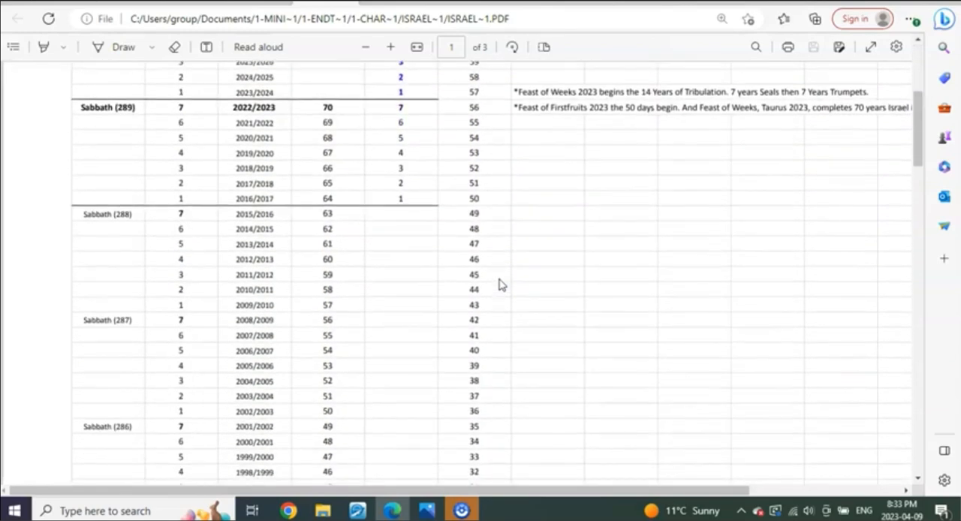
{"action": "scroll", "scroll_direction": "down", "scroll_amount": 3}
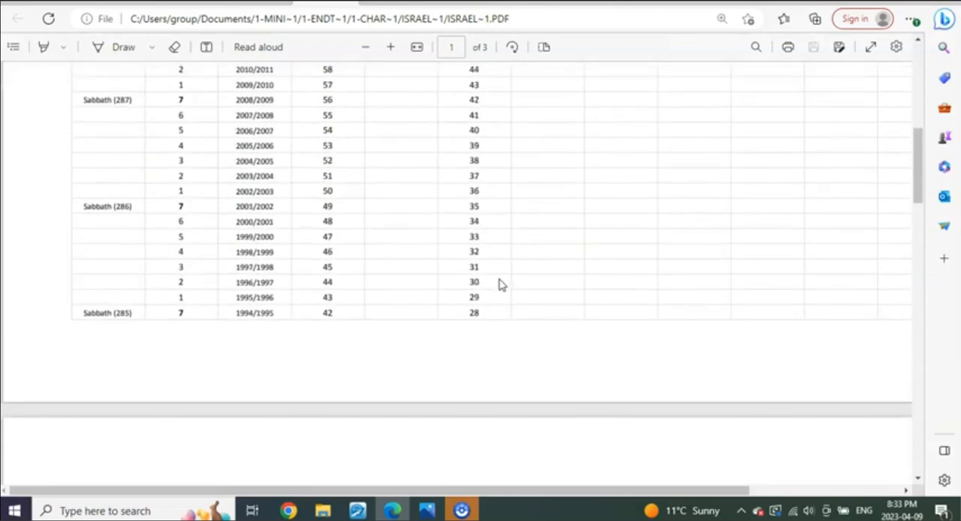
{"action": "mouse_move", "coordinate": [398, 349]}
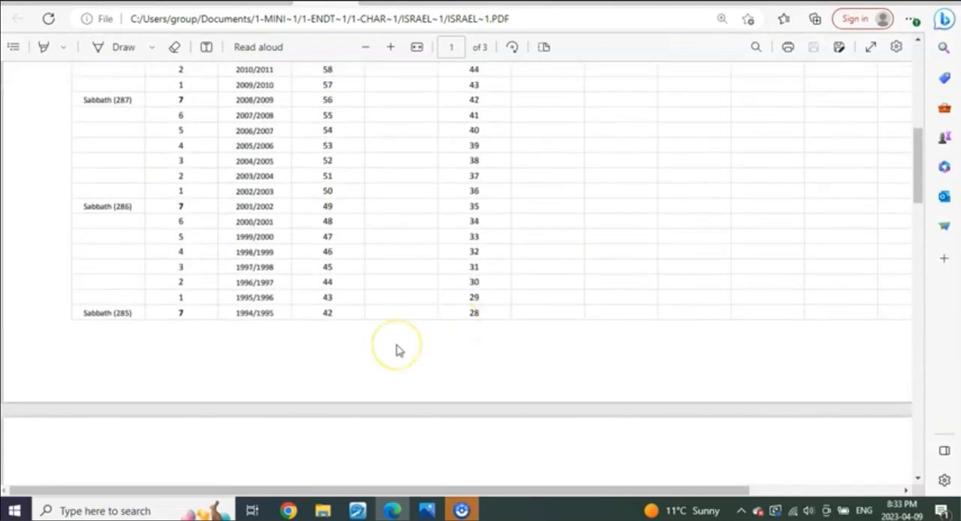
{"action": "scroll", "scroll_direction": "down", "scroll_amount": 3}
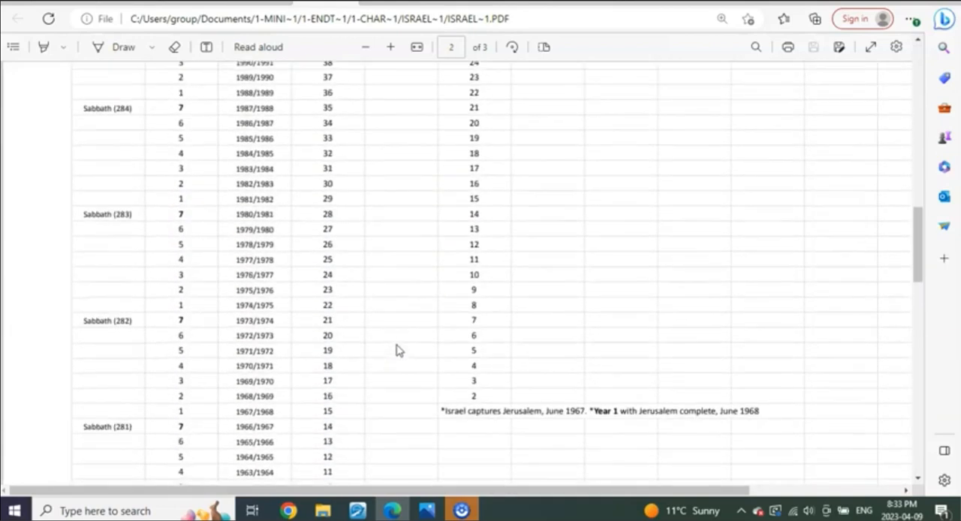
{"action": "scroll", "scroll_direction": "down", "scroll_amount": 3}
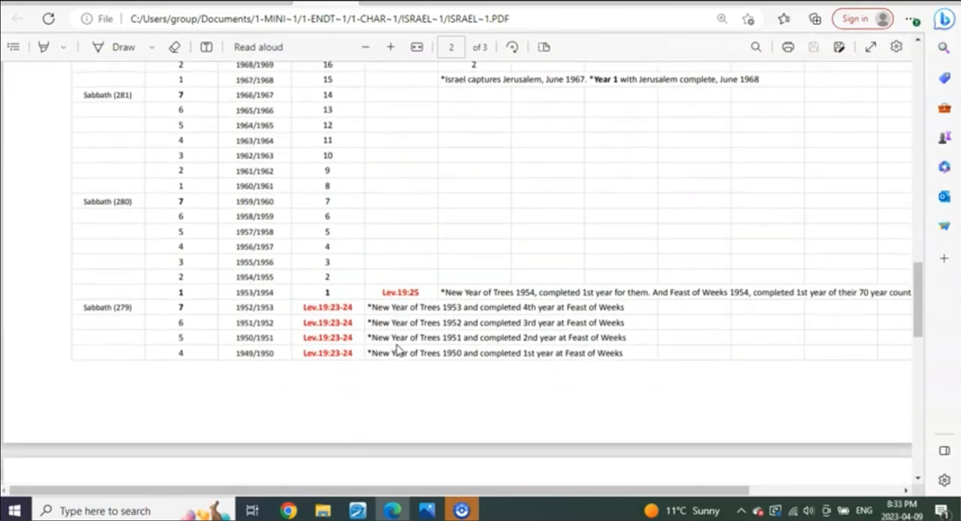
{"action": "scroll", "scroll_direction": "up", "scroll_amount": 3}
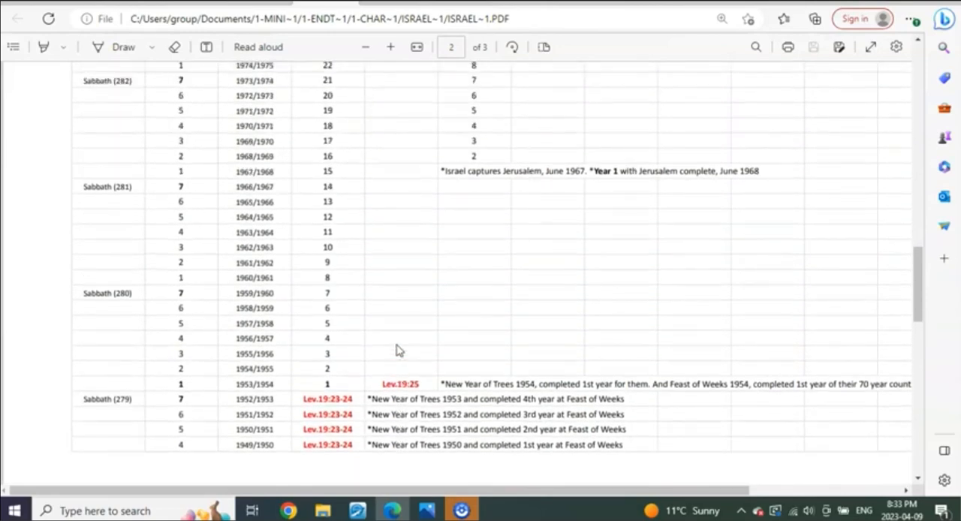
Step: Switch to the Resolution 181 article and read from its header into the Re-birth of a nation section
{"action": "left_click", "coordinate": [288, 510]}
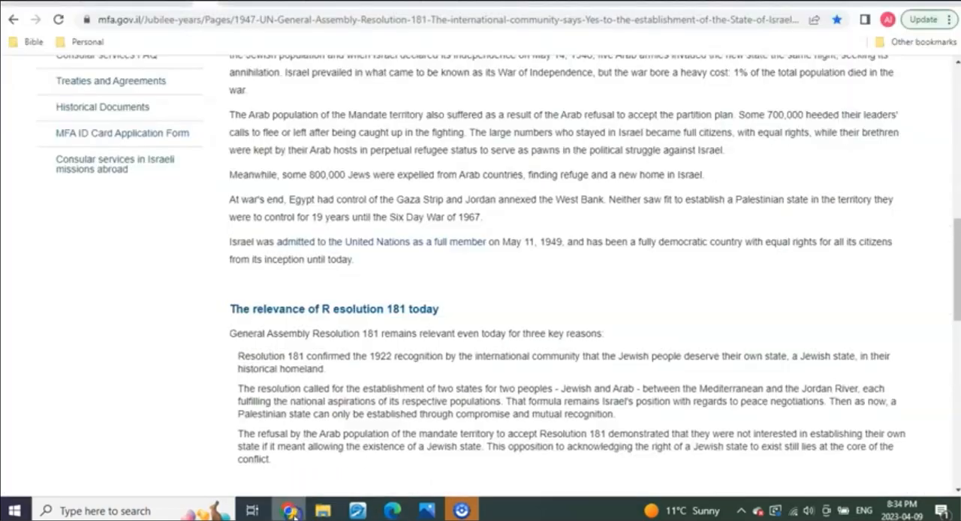
{"action": "mouse_move", "coordinate": [551, 189]}
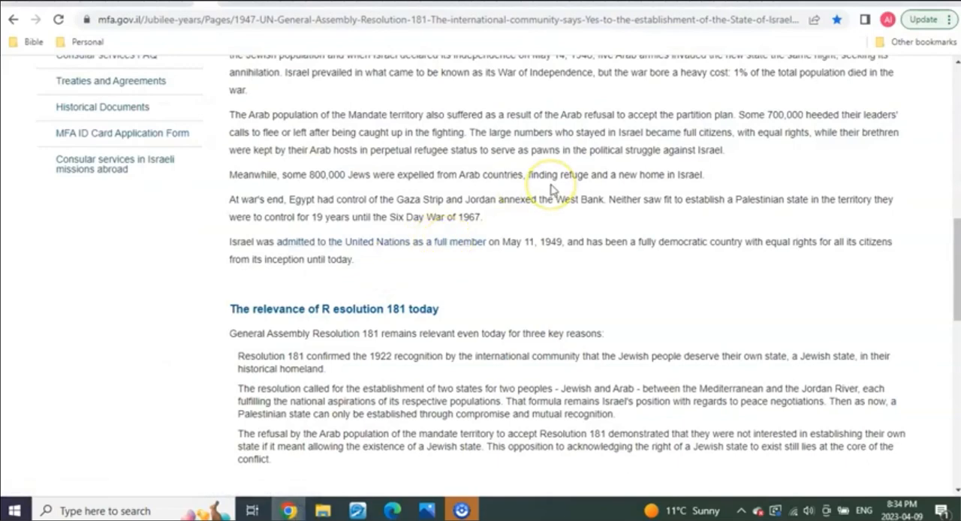
{"action": "mouse_move", "coordinate": [563, 327]}
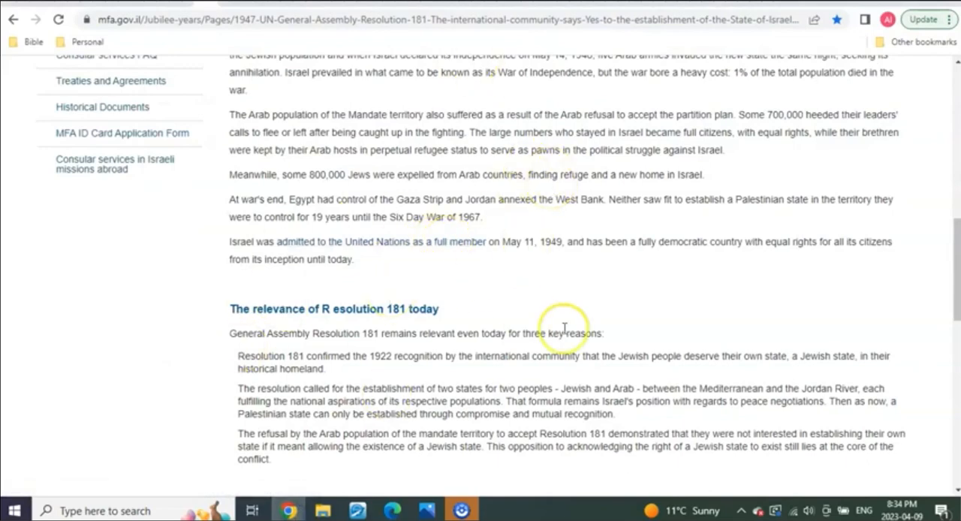
{"action": "scroll", "scroll_direction": "up", "scroll_amount": 3}
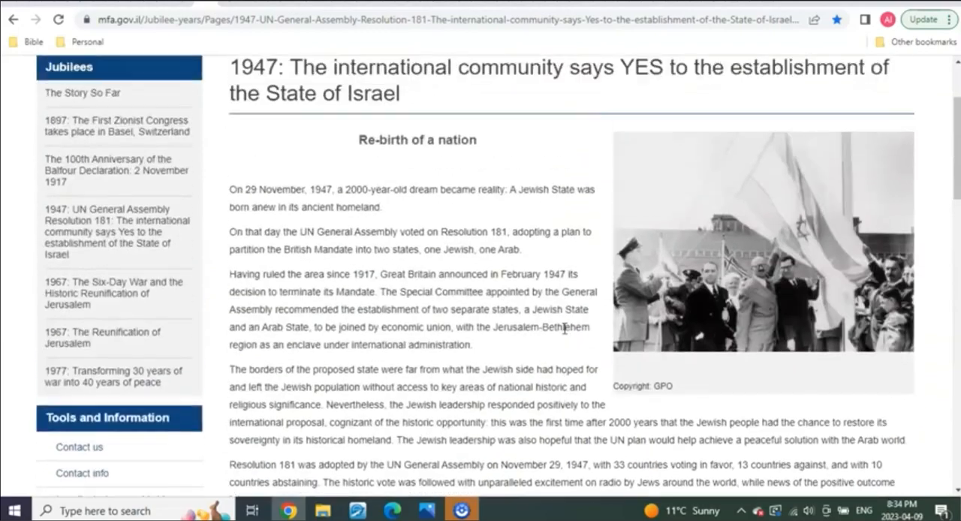
{"action": "scroll", "scroll_direction": "up", "scroll_amount": 3}
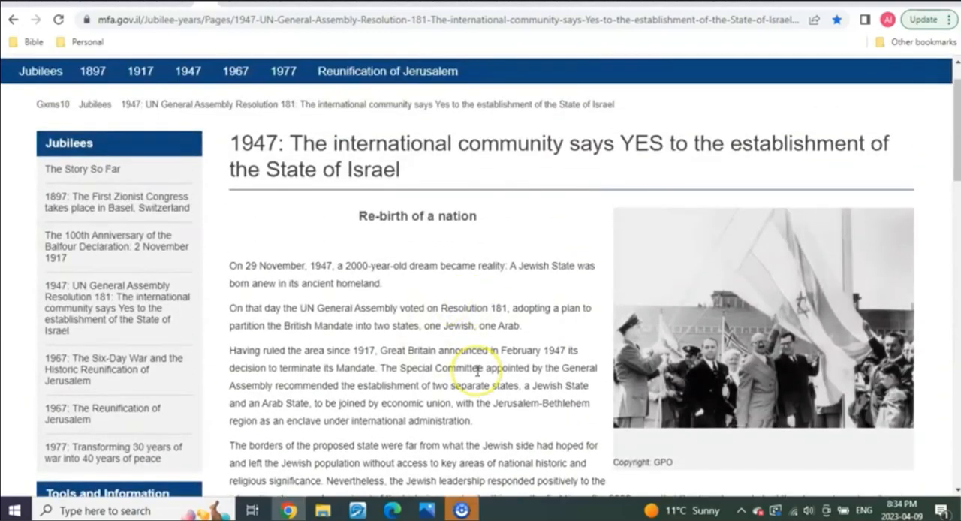
{"action": "scroll", "scroll_direction": "down", "scroll_amount": 3}
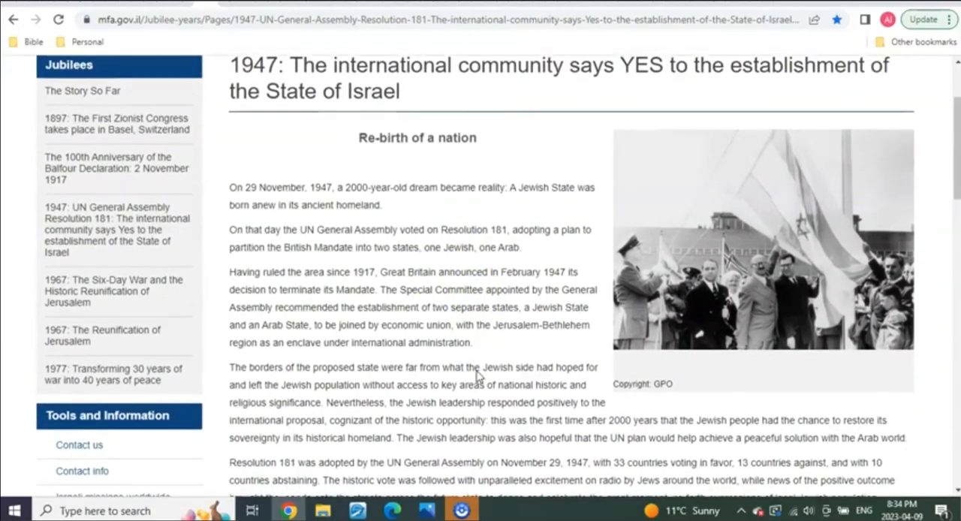
{"action": "scroll", "scroll_direction": "down", "scroll_amount": 3}
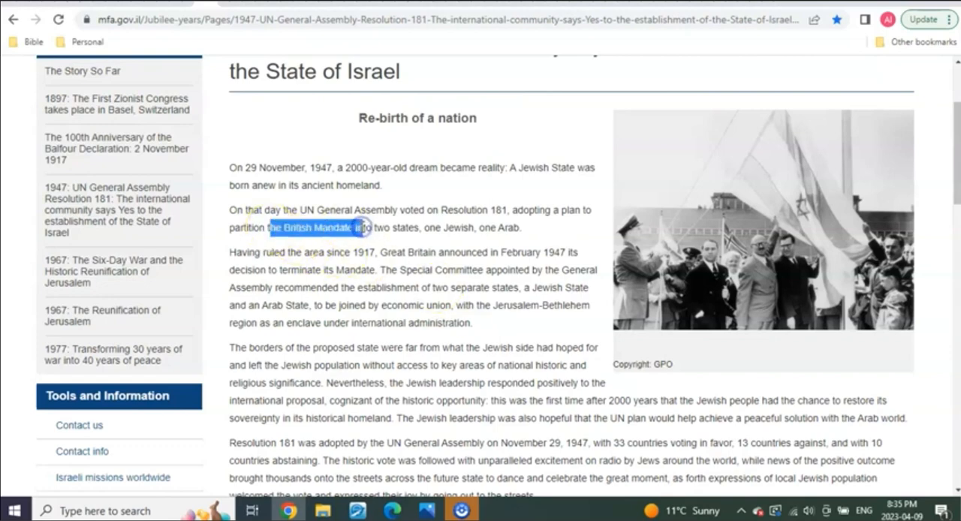
Step: Revisit the Daniel 9:24 study, then bring the chart's 1949–1975 rows back up
{"action": "left_click", "coordinate": [438, 207]}
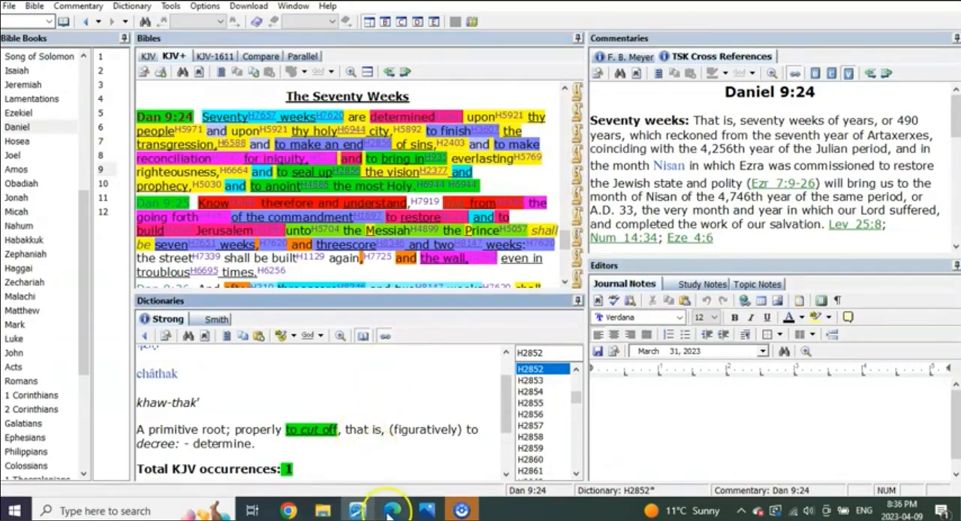
{"action": "left_click", "coordinate": [391, 510]}
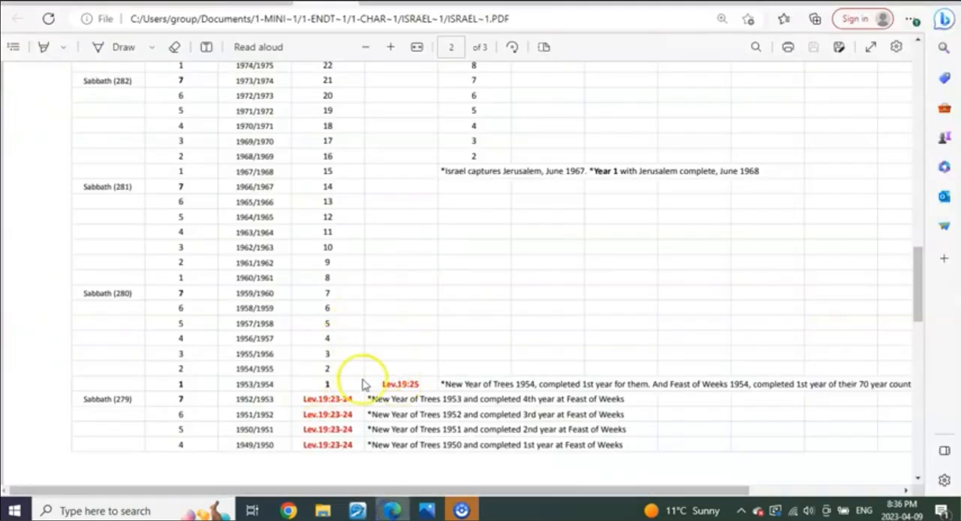
{"action": "mouse_move", "coordinate": [387, 268]}
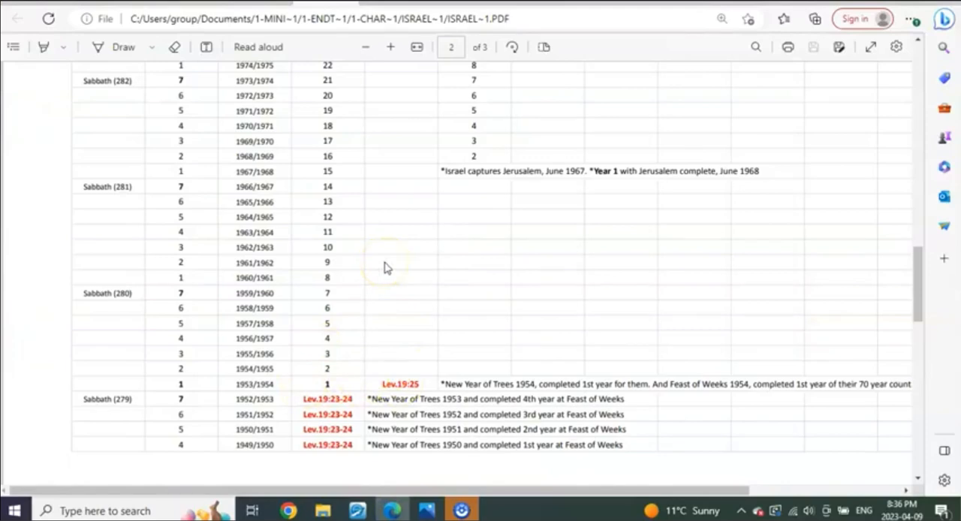